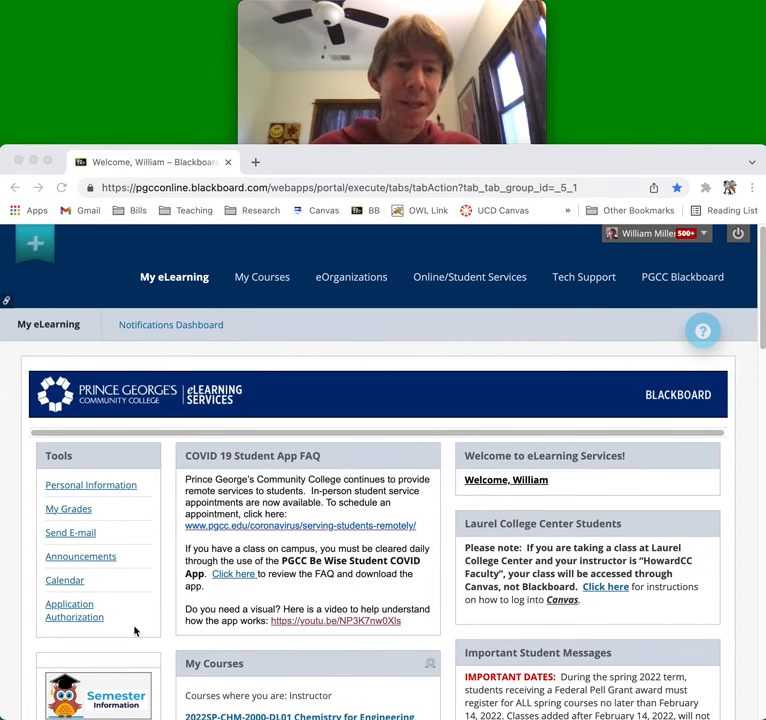
Open the 2022SP-CHM-1010-DL01 General Chemistry I course and scroll its Announcements welcome post.
scroll(down, 3)
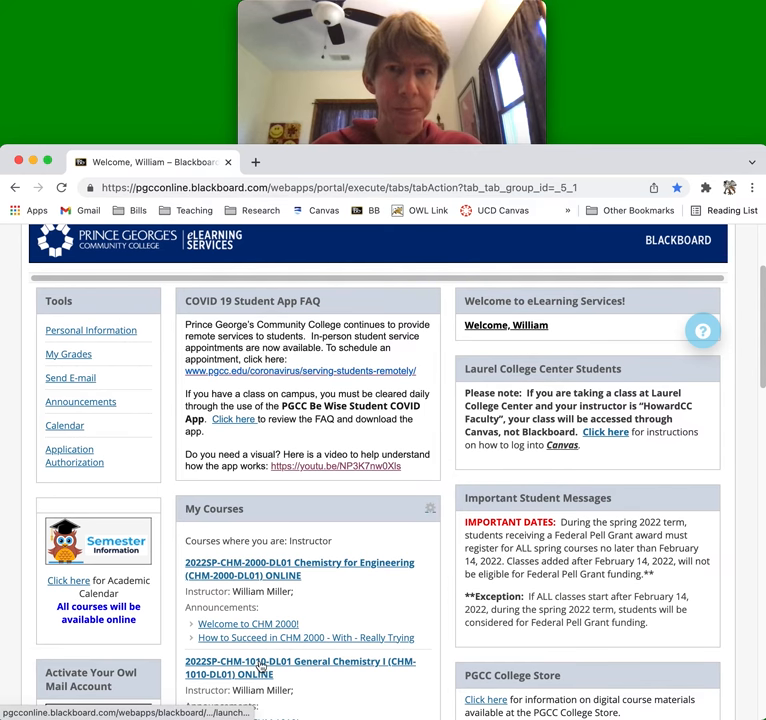
click(299, 667)
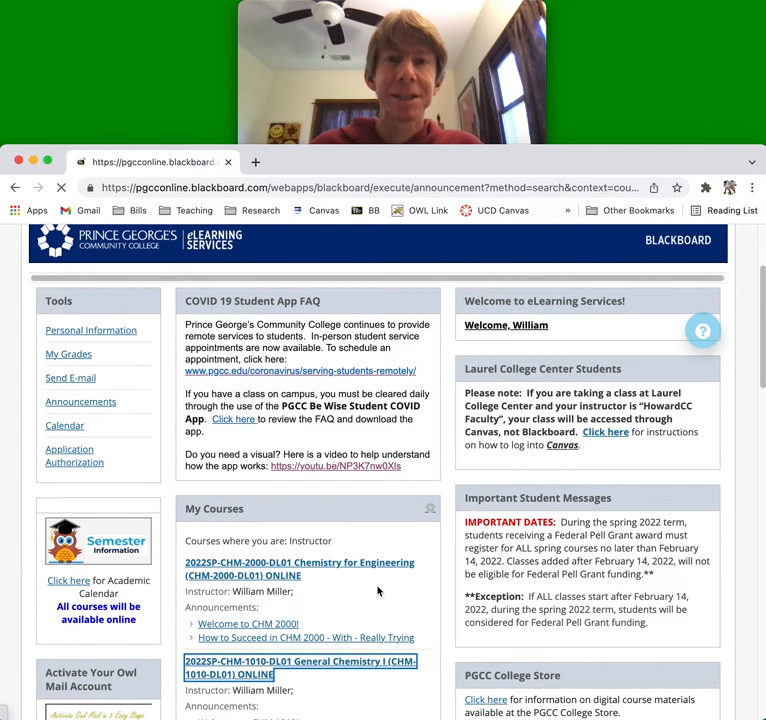
click(299, 673)
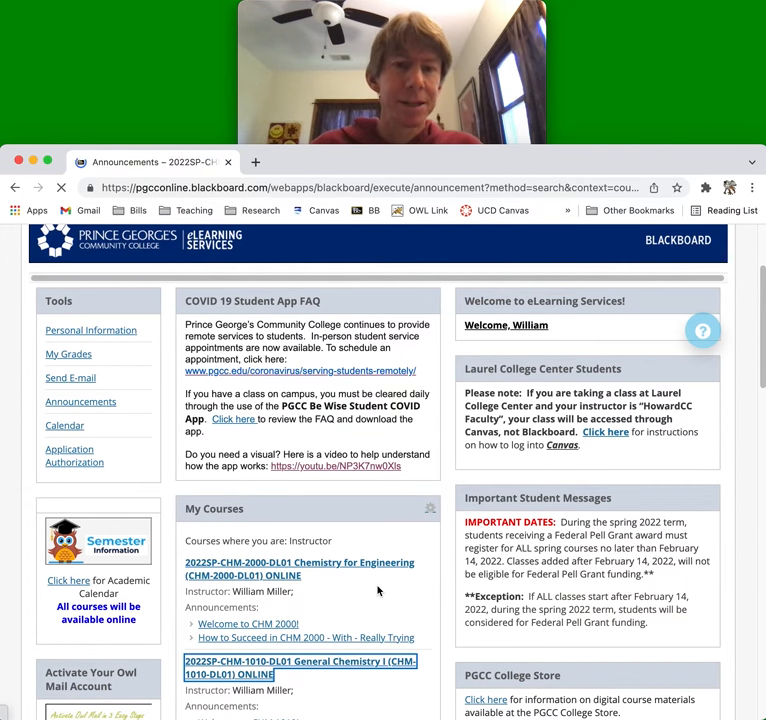
click(300, 667)
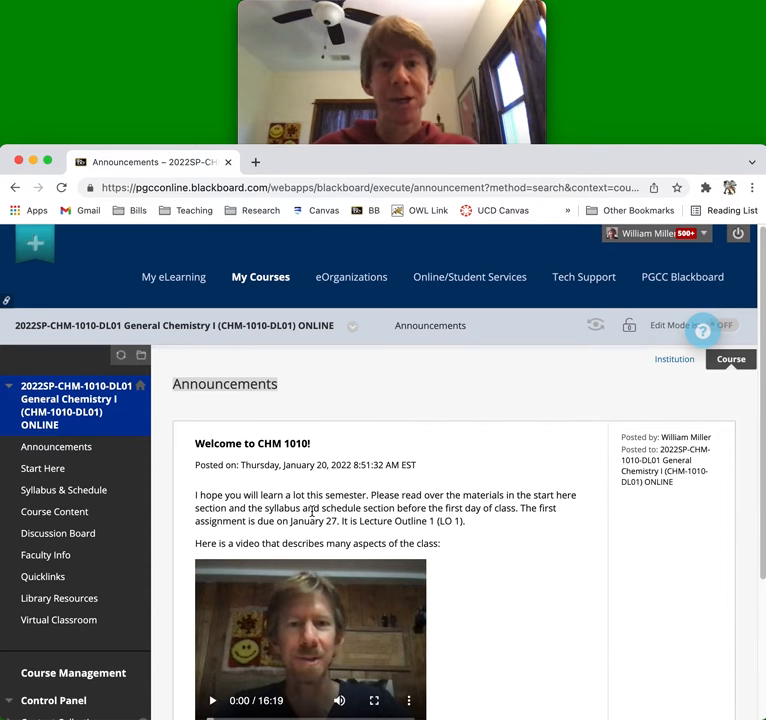
scroll(down, 3)
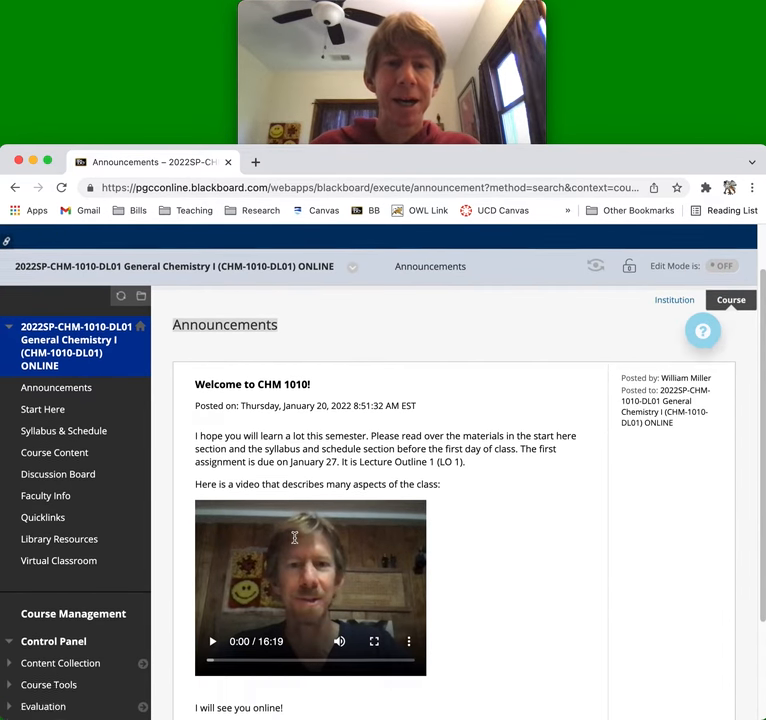
scroll(down, 3)
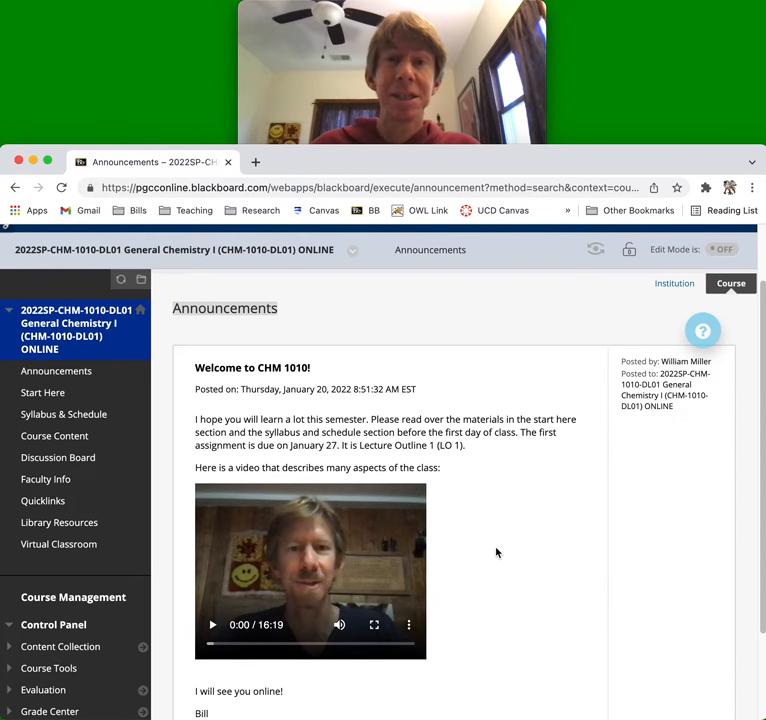
mouse_move(484, 550)
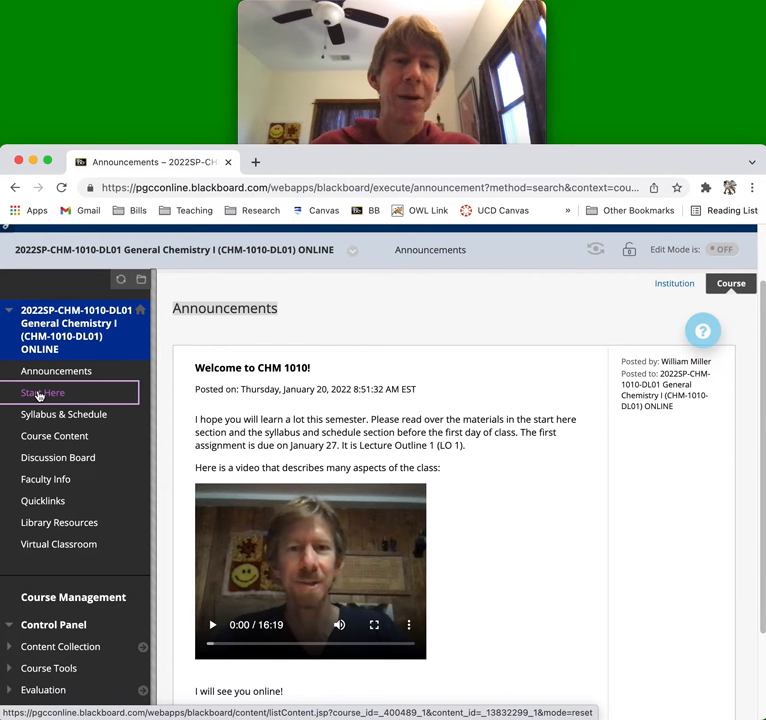
Open Start Here and scroll through the welcome, office hours and textbook details to Course Overview.
click(42, 392)
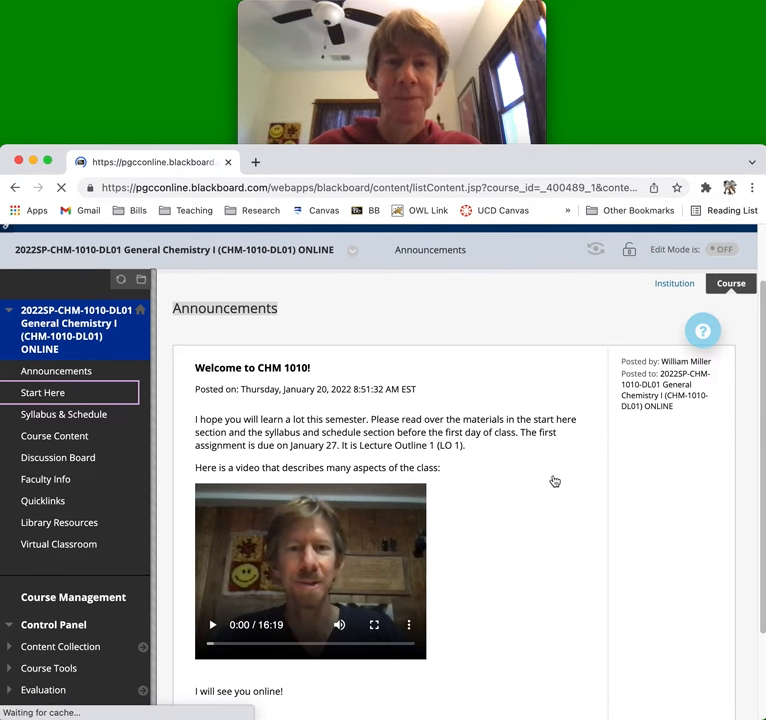
click(42, 392)
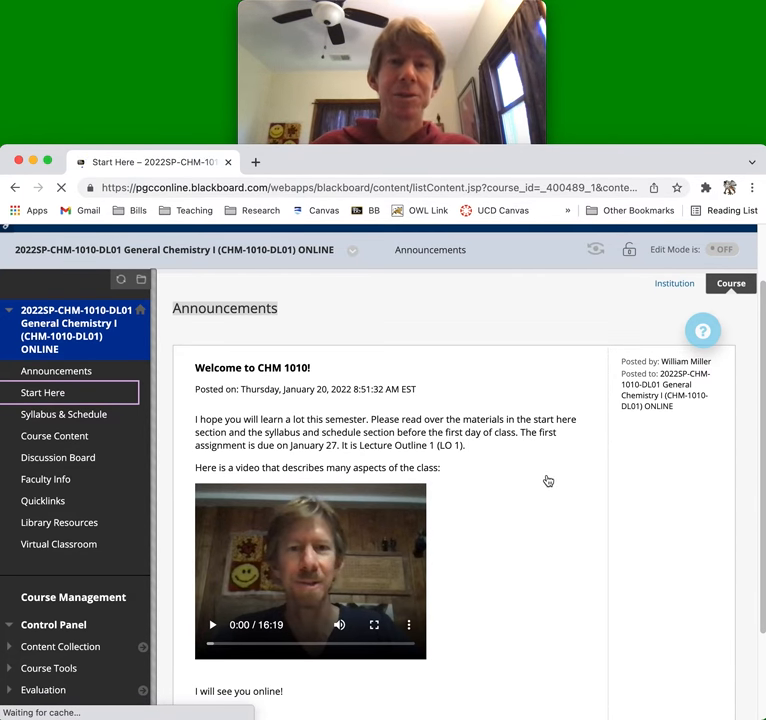
click(43, 392)
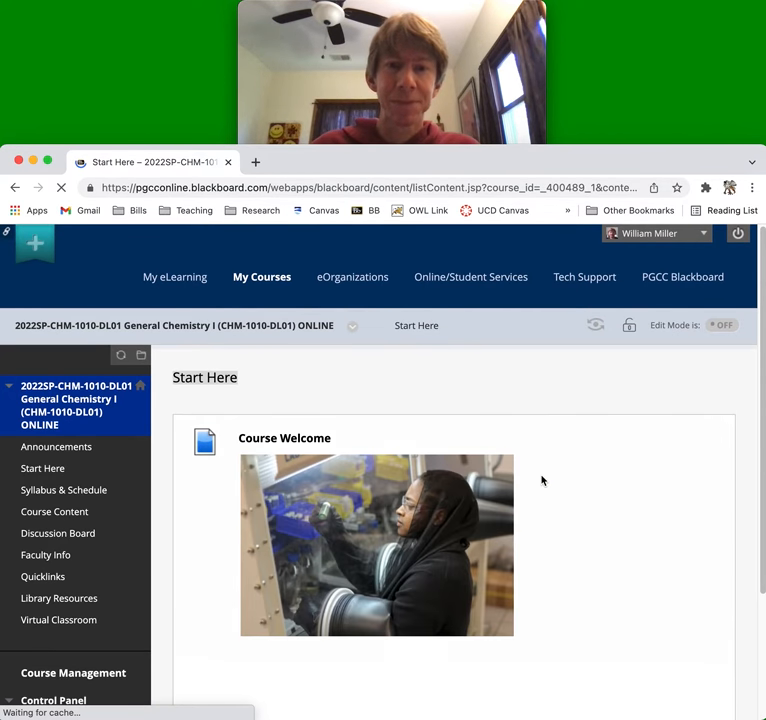
scroll(down, 3)
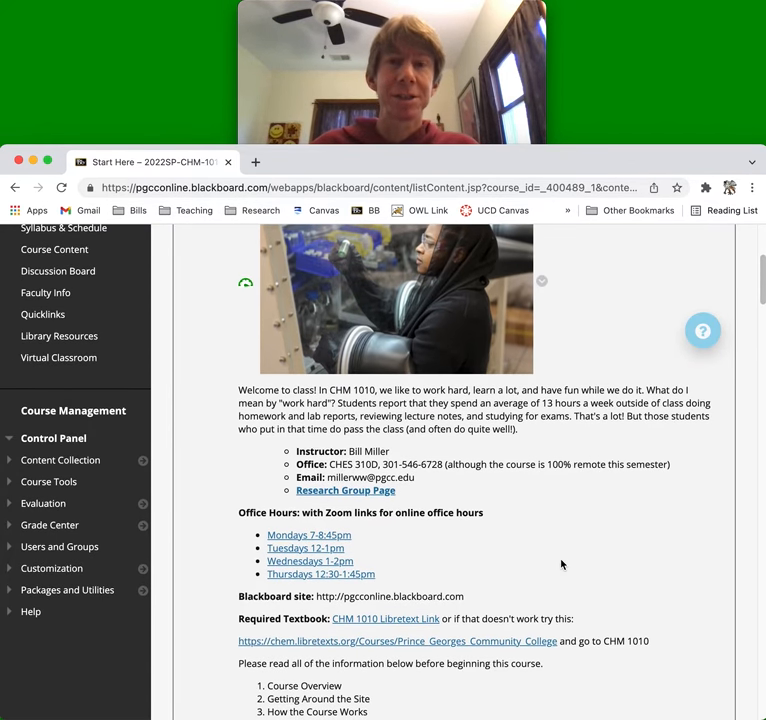
mouse_move(629, 536)
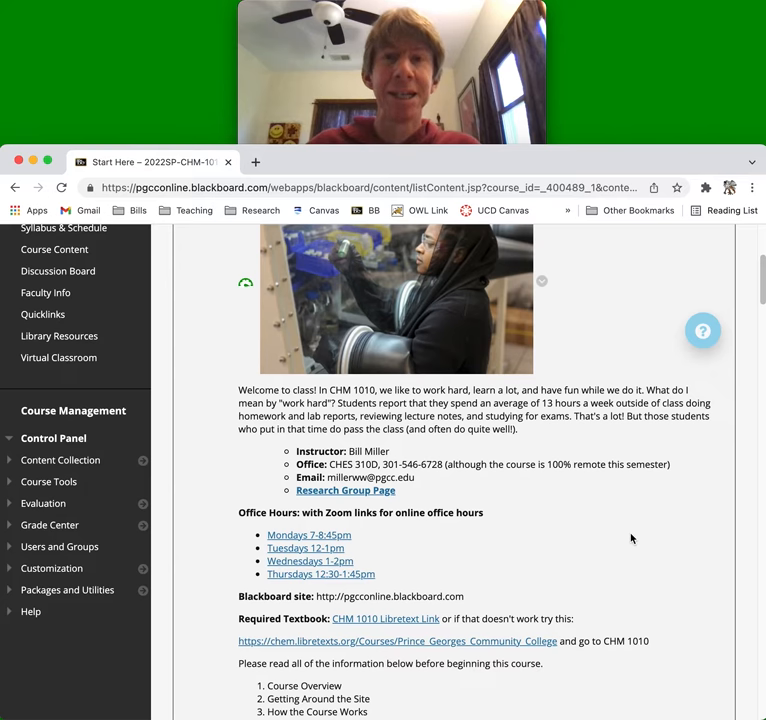
mouse_move(624, 538)
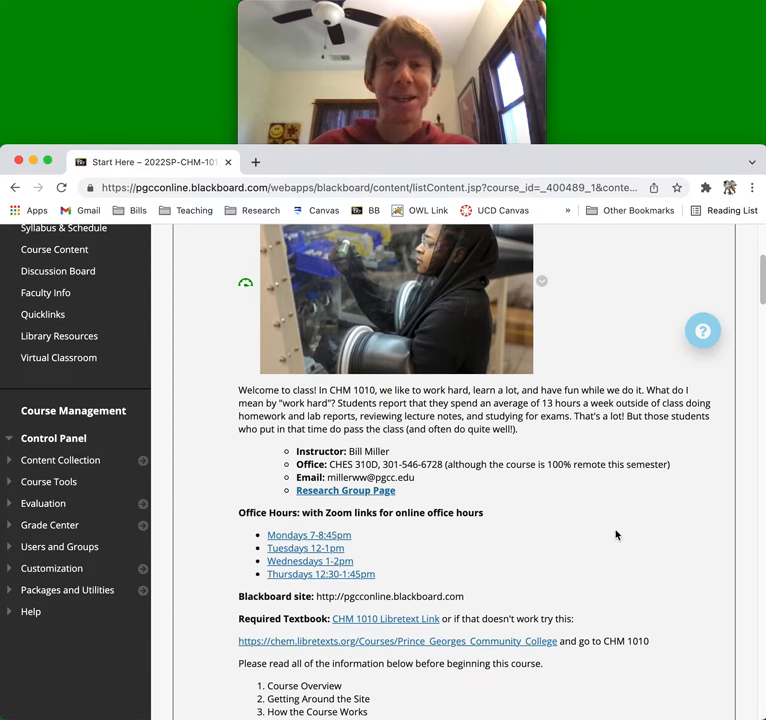
mouse_move(491, 531)
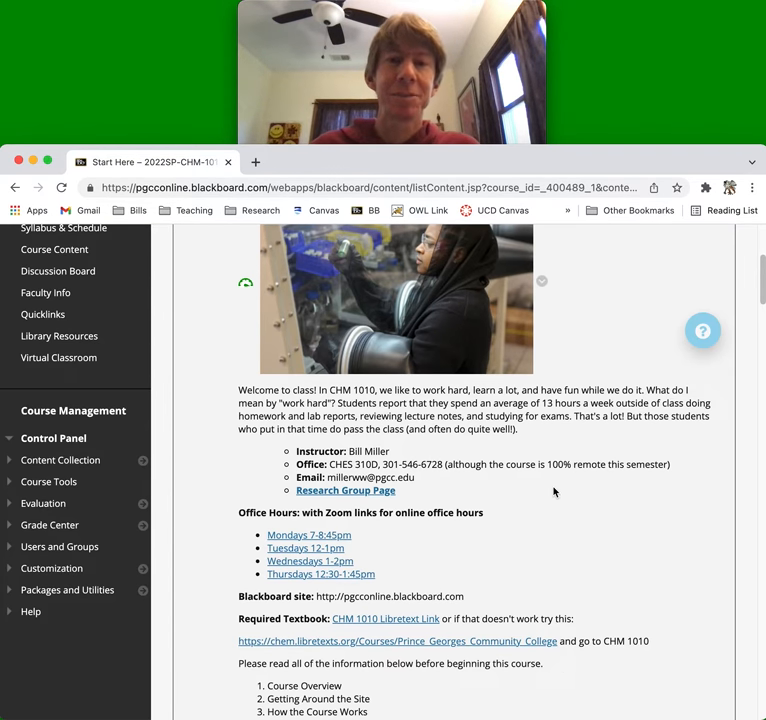
mouse_move(574, 490)
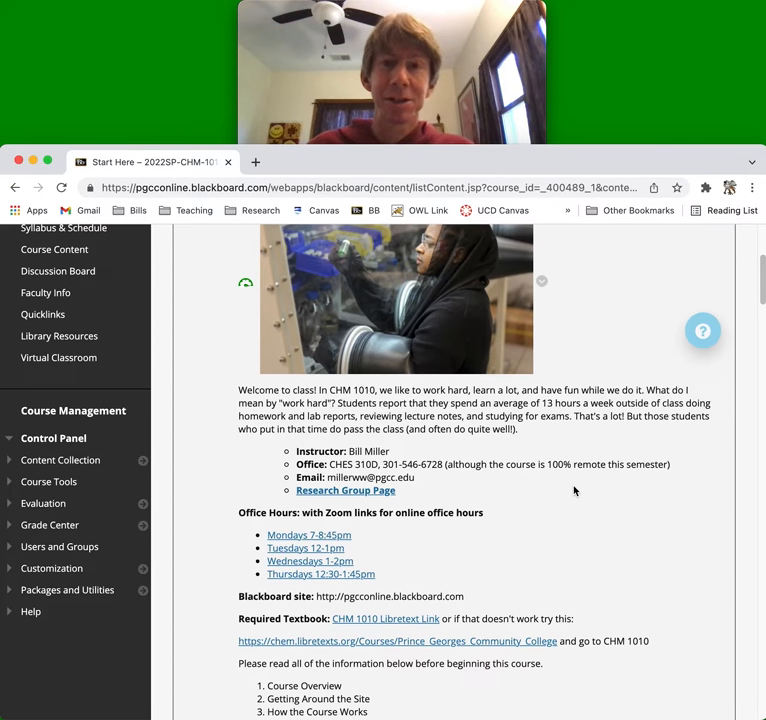
scroll(down, 3)
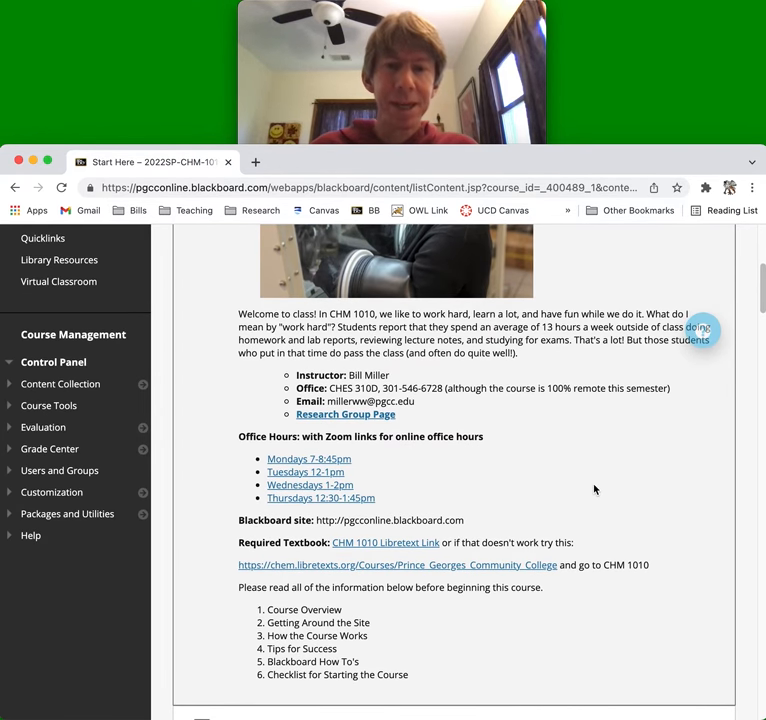
scroll(down, 3)
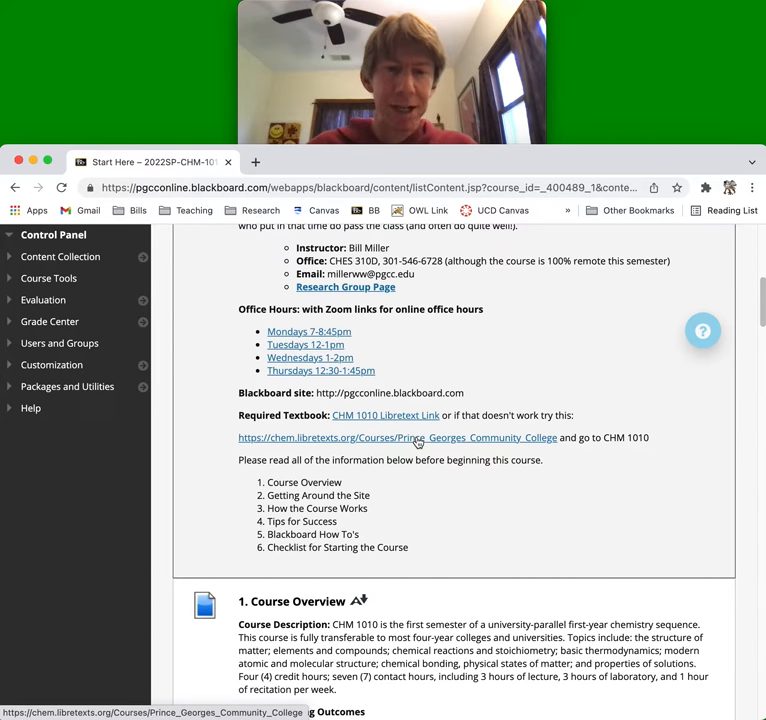
Follow the chem.libretexts.org textbook link into its new tab and launch the external page.
click(398, 437)
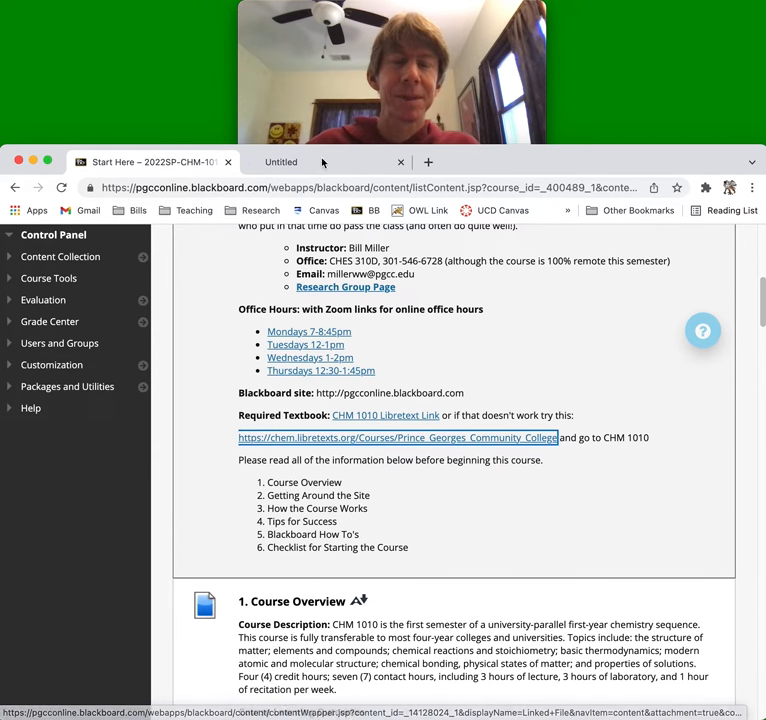
click(320, 161)
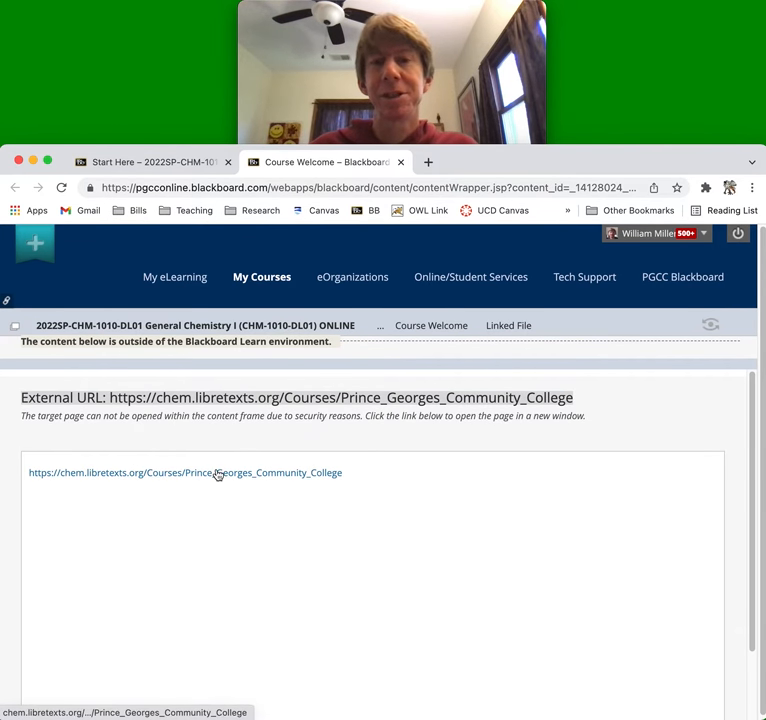
click(185, 472)
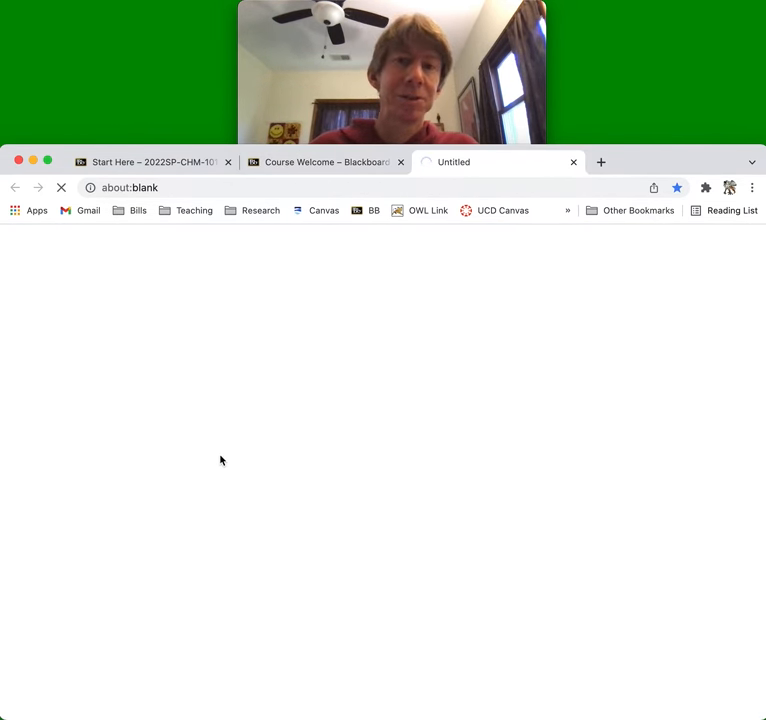
From the Prince George's Community College bookshelf, open CHEM 1010 (Miller), then CHM 1010: General Chemistry I.
text(https://chem.libretexts.org/Courses/Prince_Georges_Community_College)
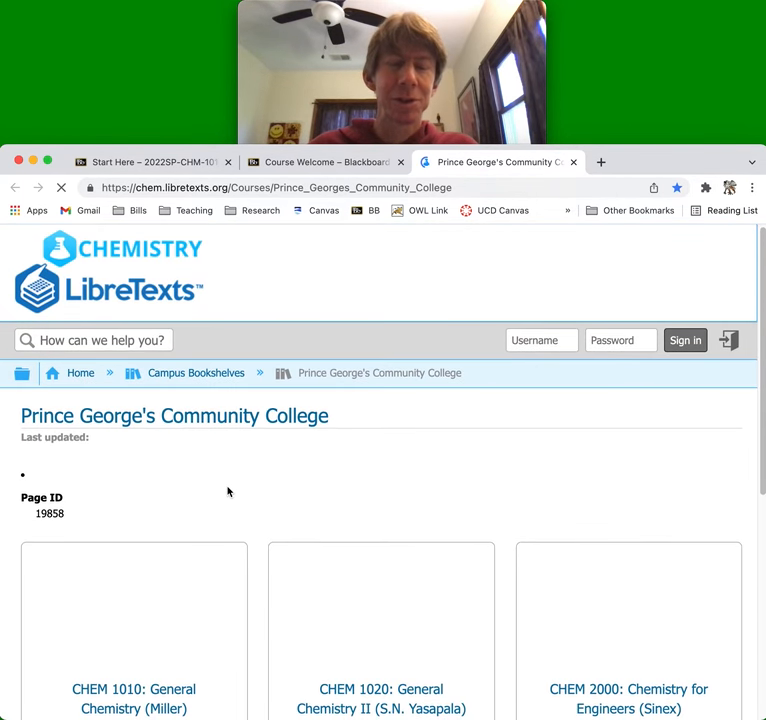
scroll(down, 3)
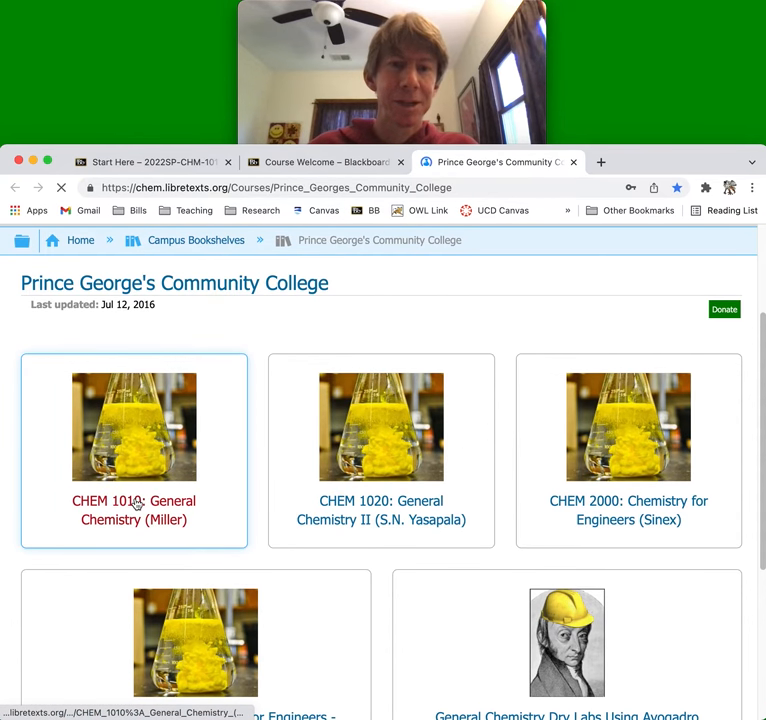
click(133, 510)
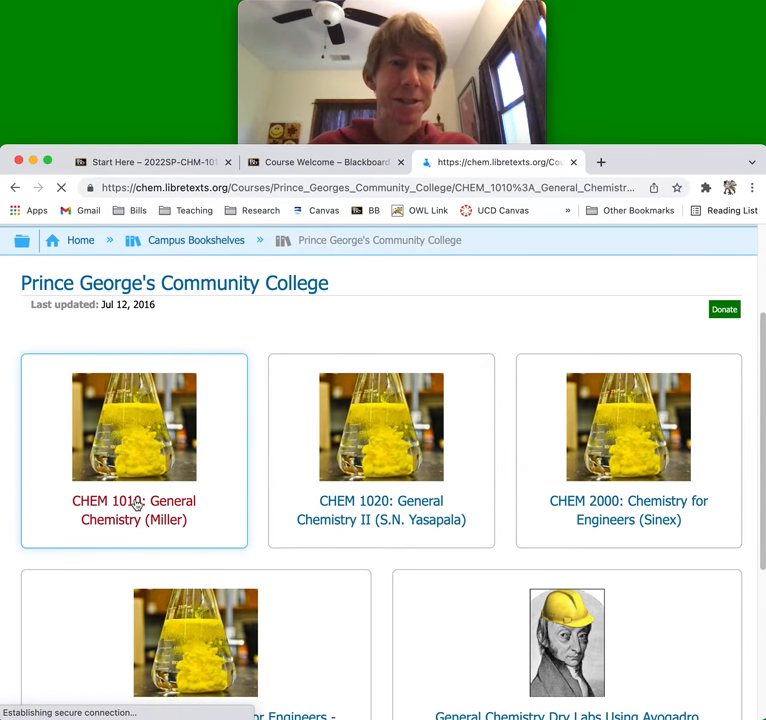
click(133, 510)
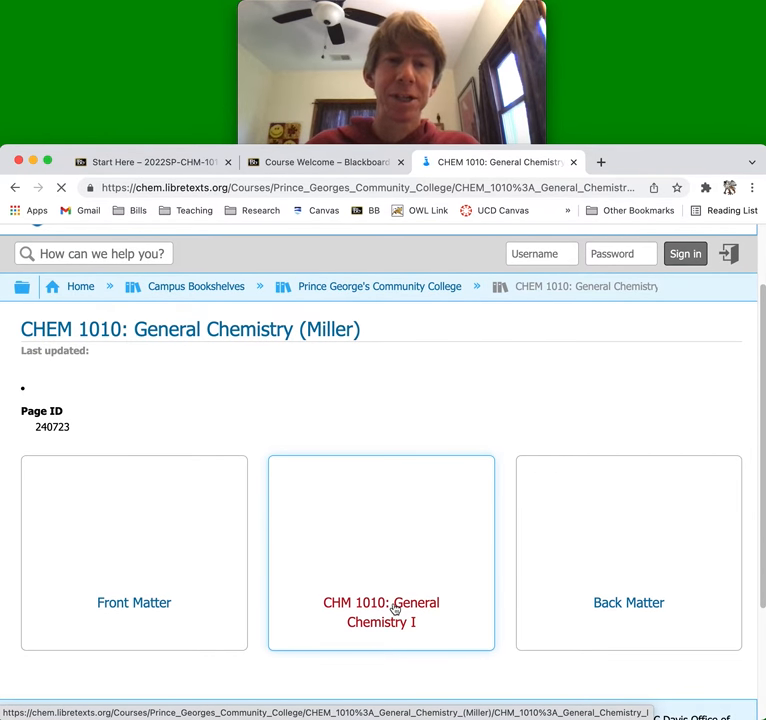
click(381, 611)
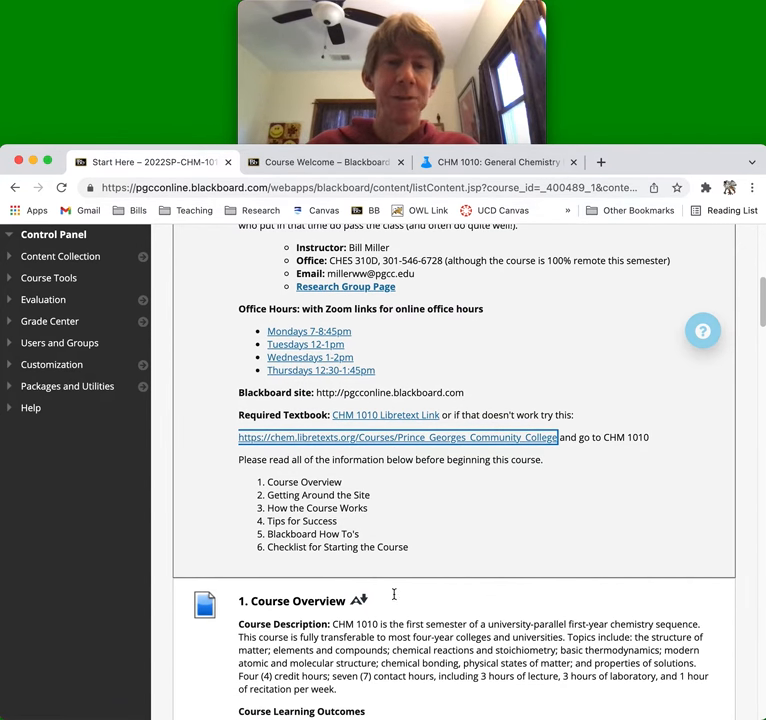
Scroll the Start Here page through Course Overview and learning outcomes, then back to the top.
scroll(down, 3)
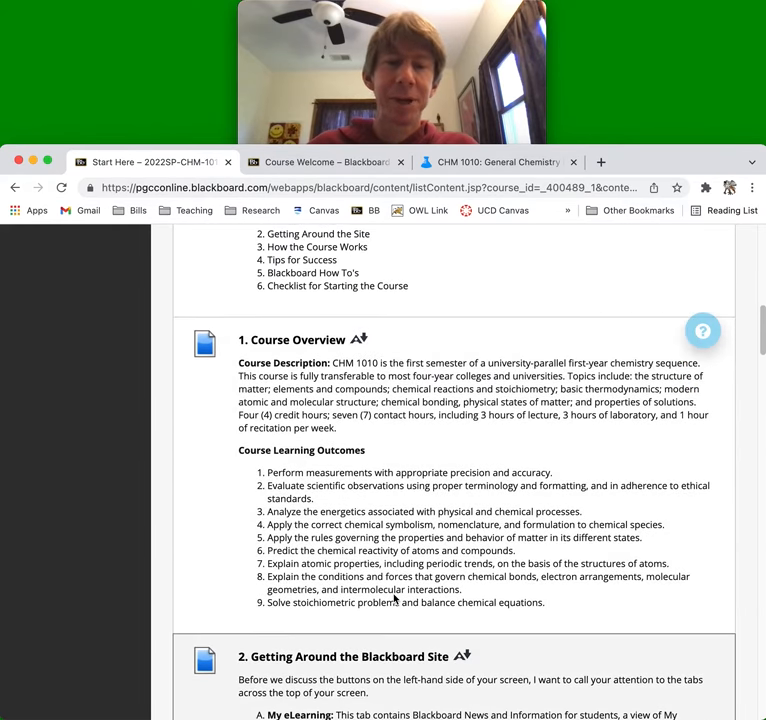
scroll(up, 3)
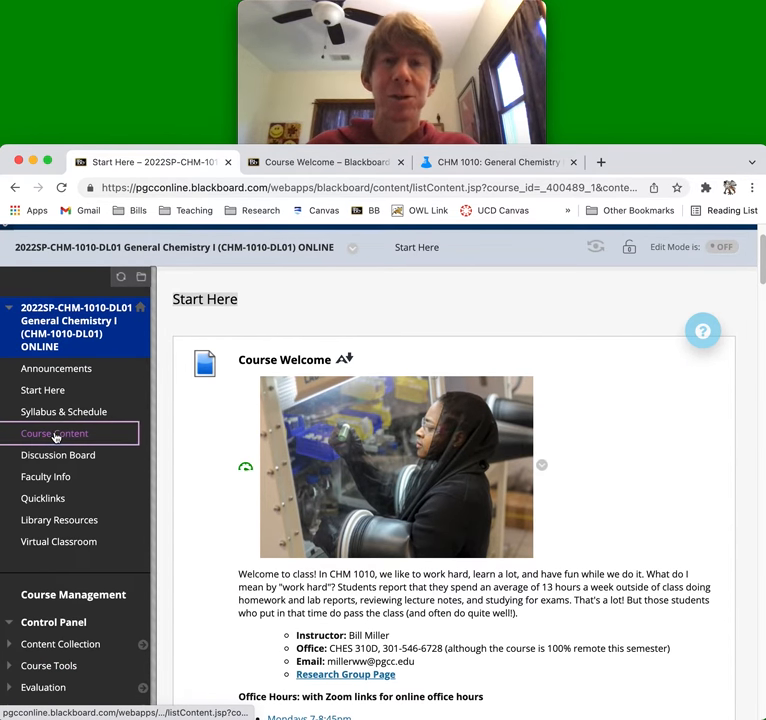
Open Course Content's Week 1 folder and scroll down to the Lecture Outline 1 video part links.
click(54, 433)
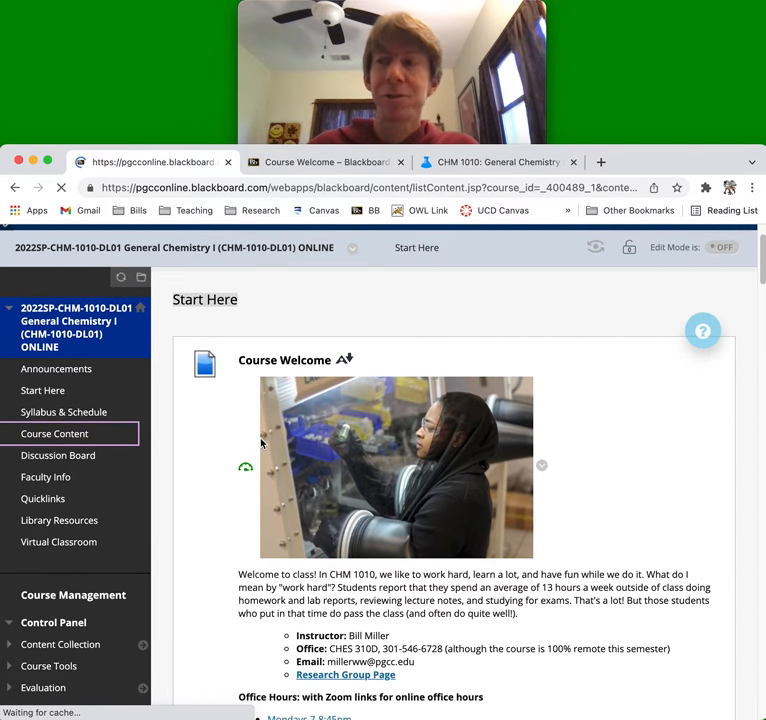
click(54, 433)
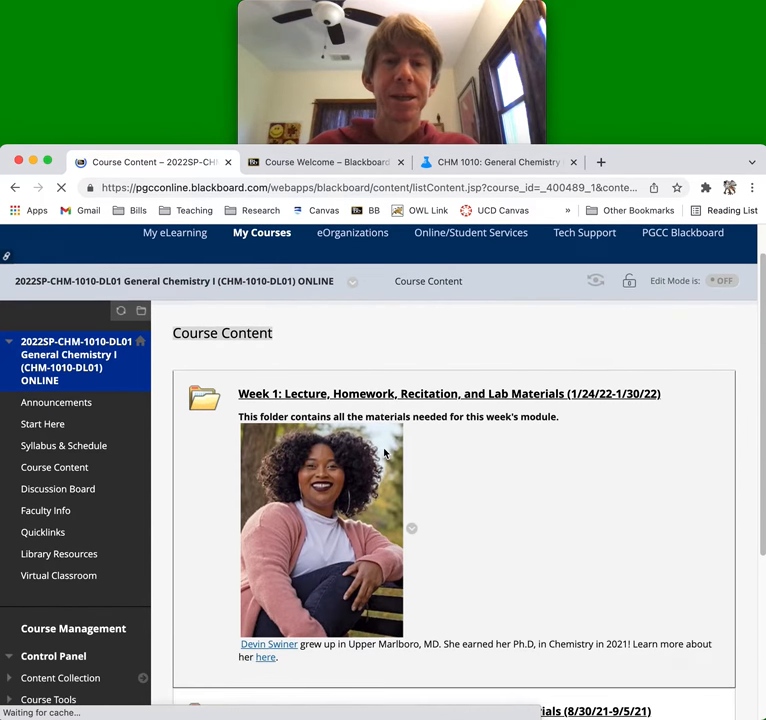
scroll(down, 3)
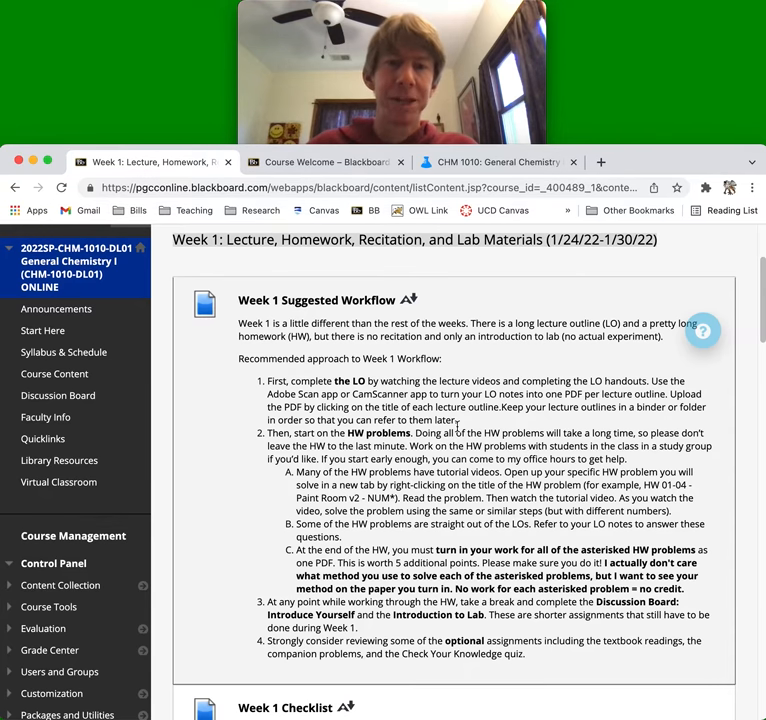
scroll(down, 3)
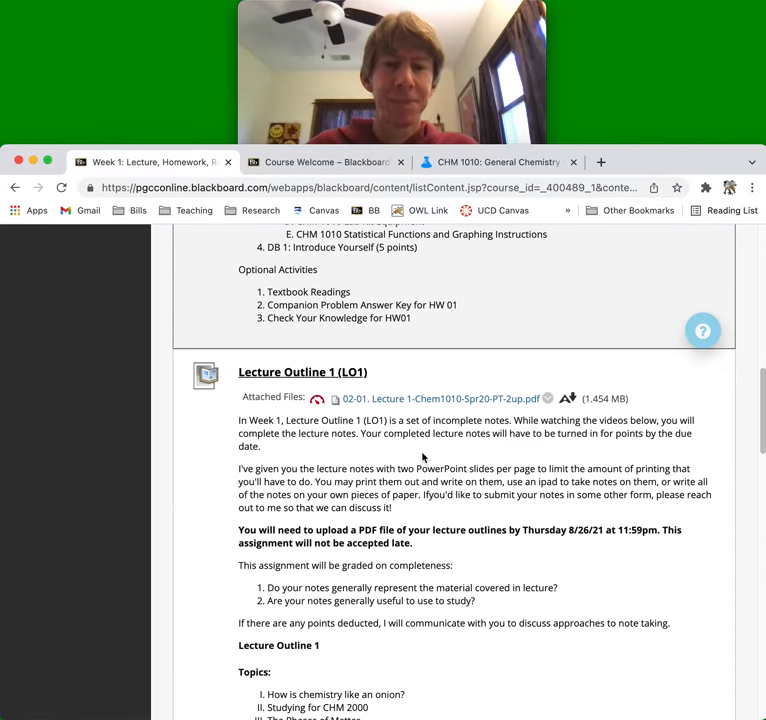
scroll(down, 3)
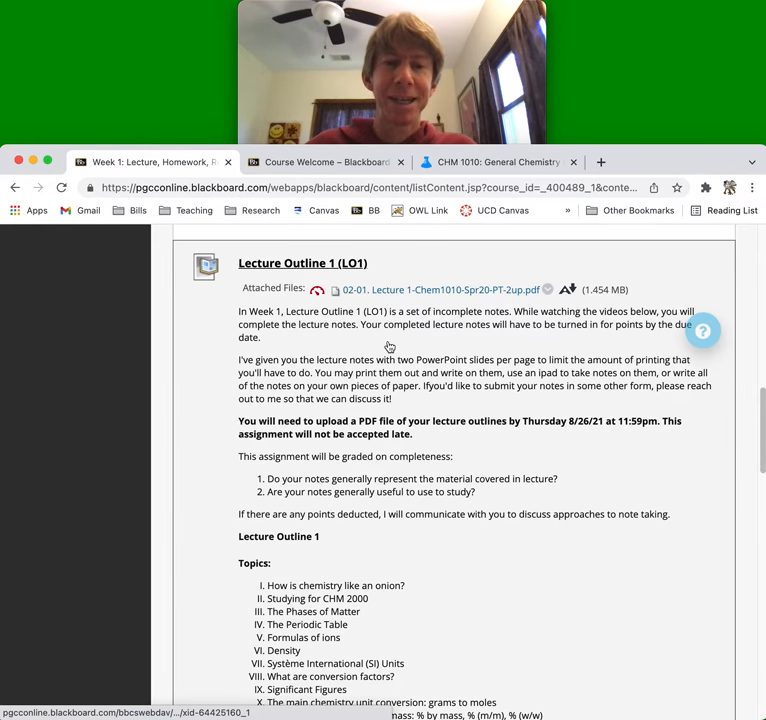
scroll(down, 3)
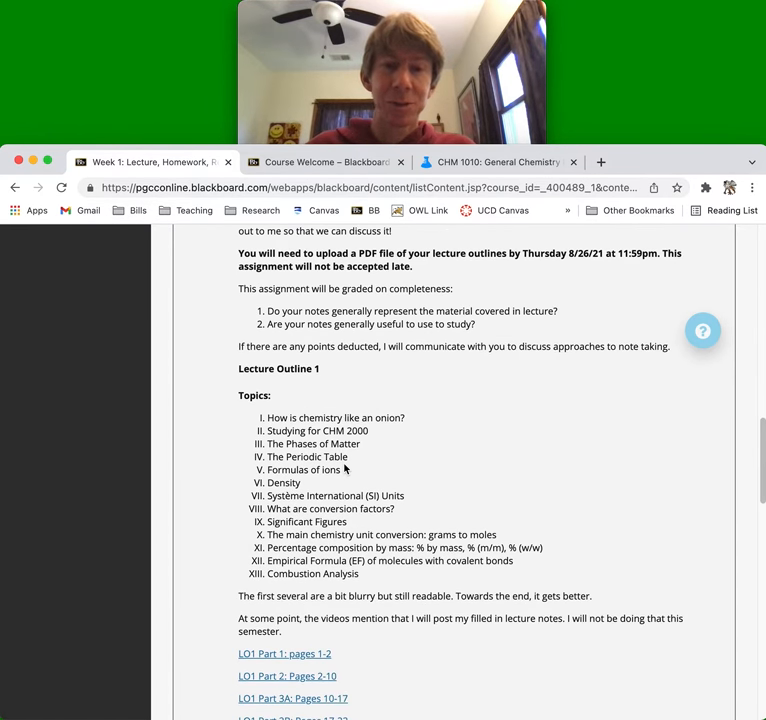
scroll(down, 3)
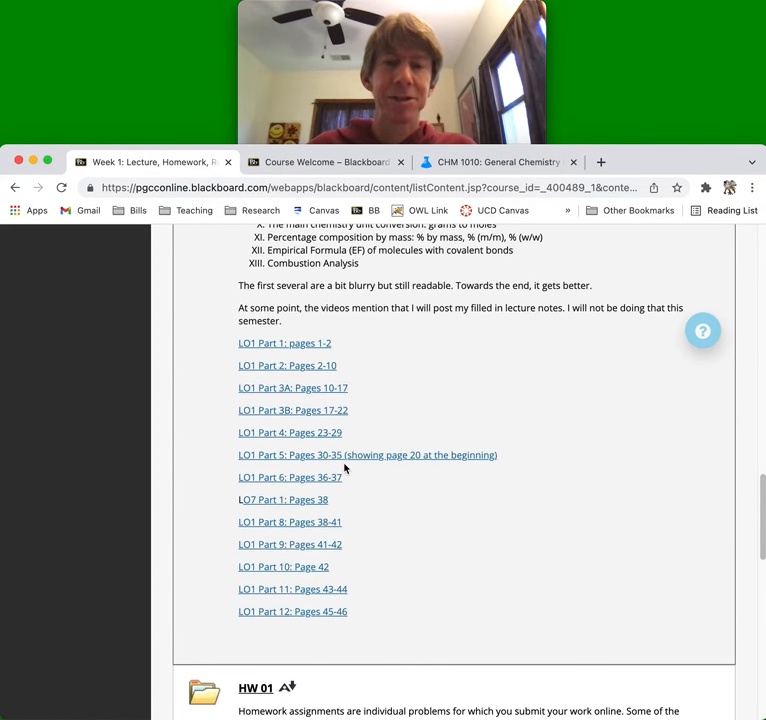
mouse_move(352, 607)
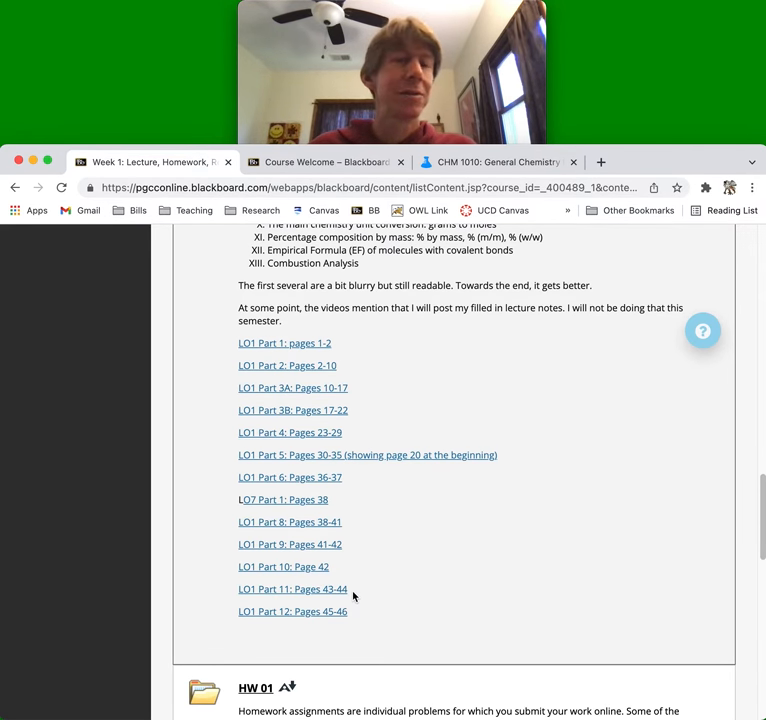
mouse_move(416, 572)
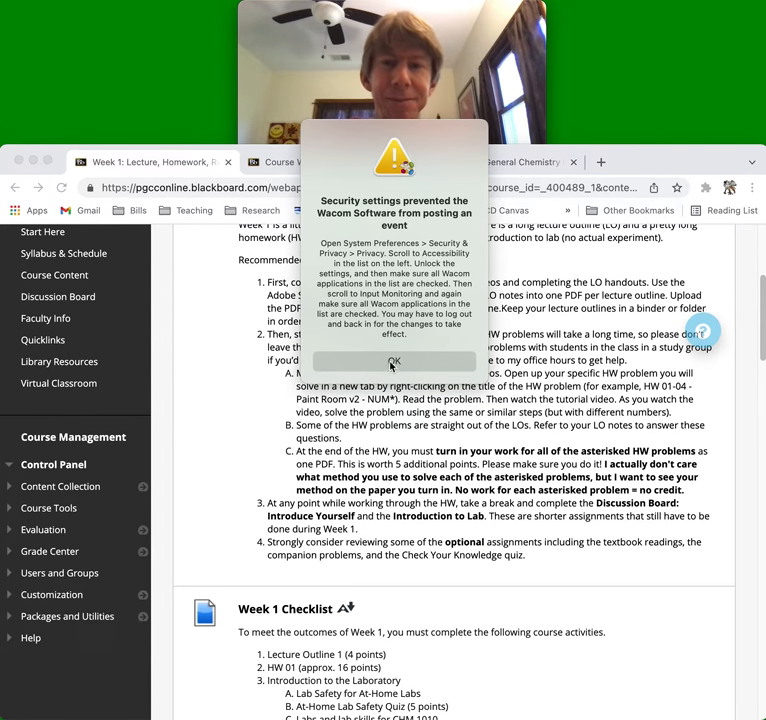
mouse_move(394, 361)
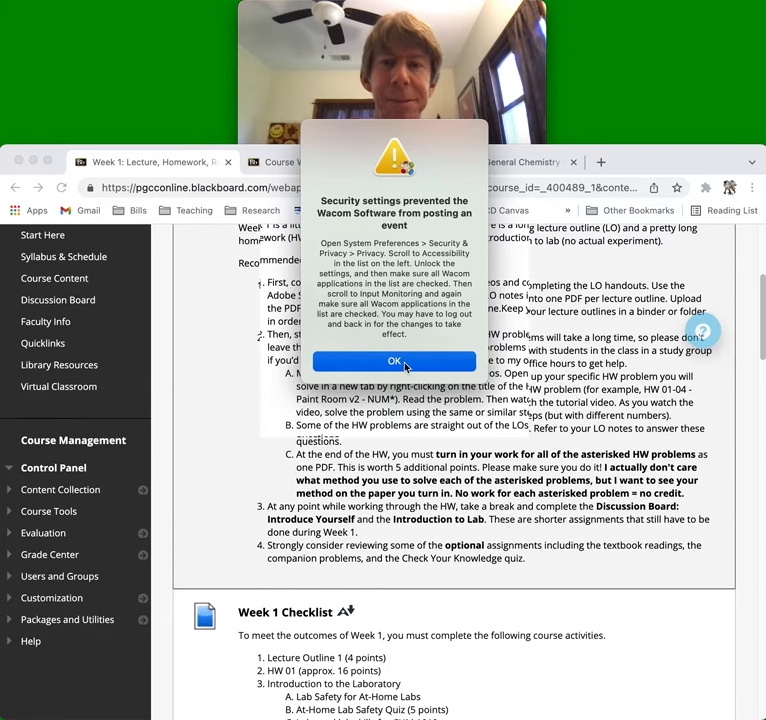
Dismiss the Wacom Software security settings alert with OK.
click(394, 361)
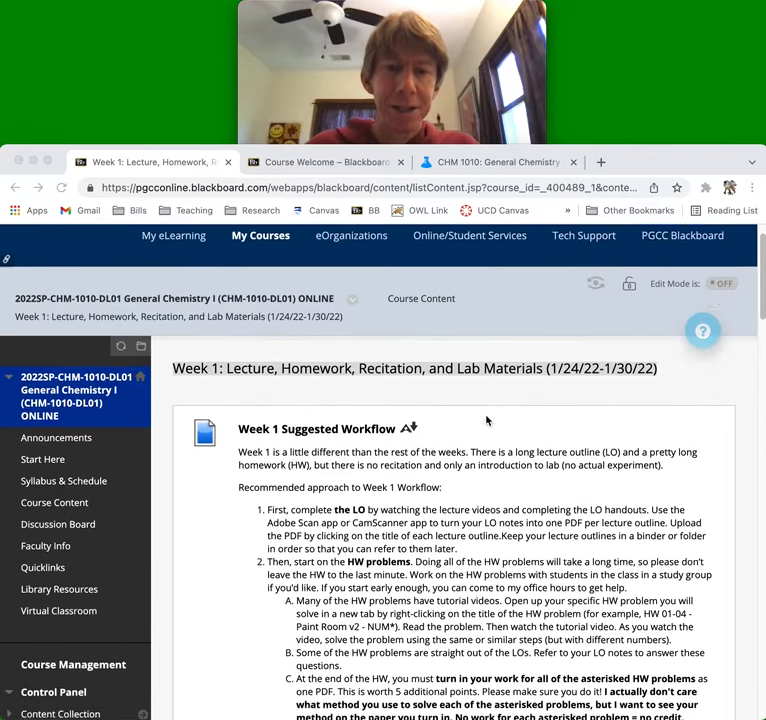
scroll(down, 3)
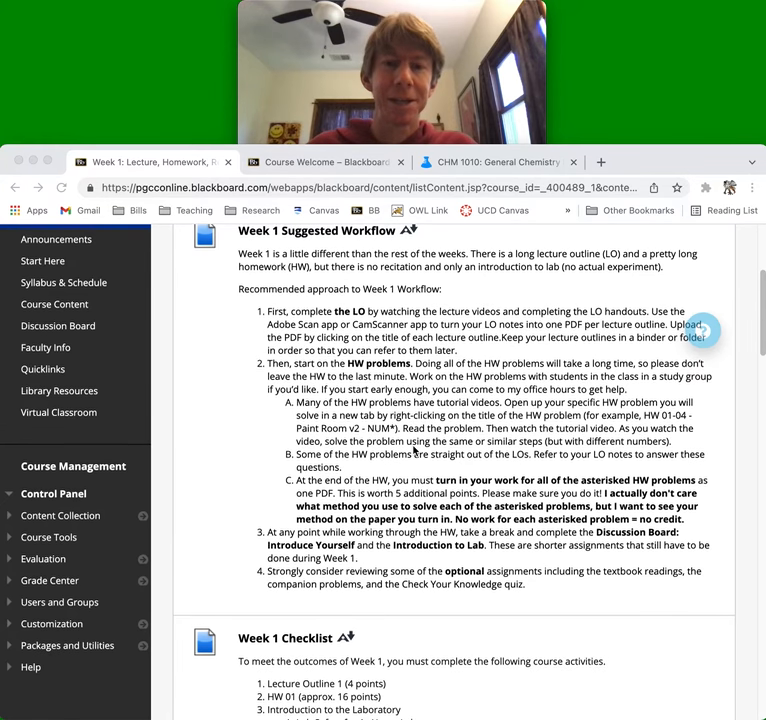
scroll(down, 3)
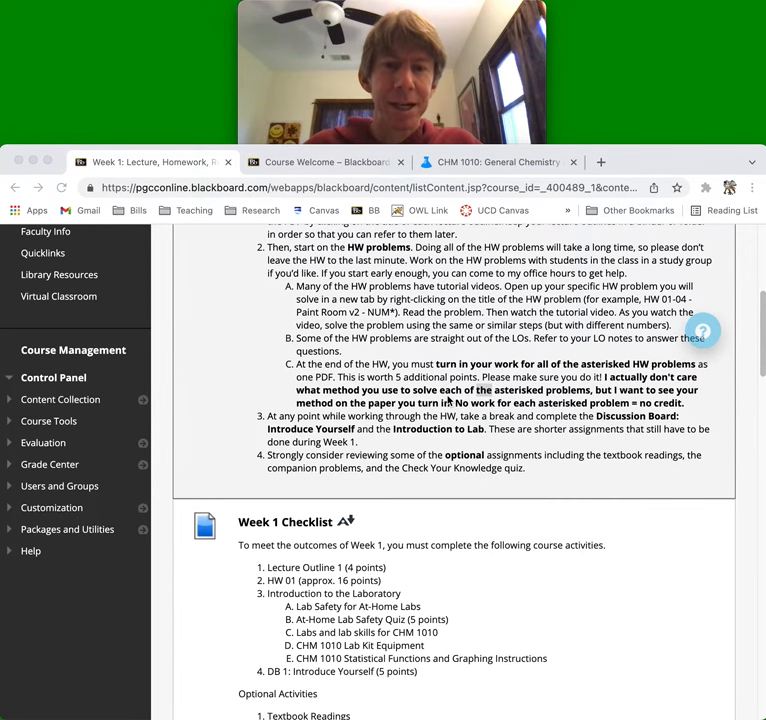
scroll(down, 3)
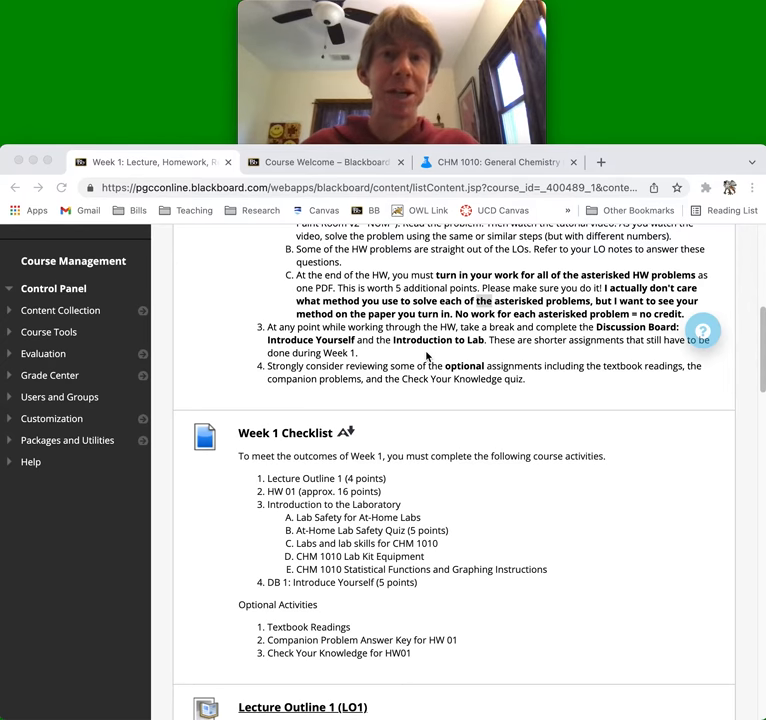
Scroll past Lecture Outline 1 to reach the HW 01 folder.
scroll(down, 3)
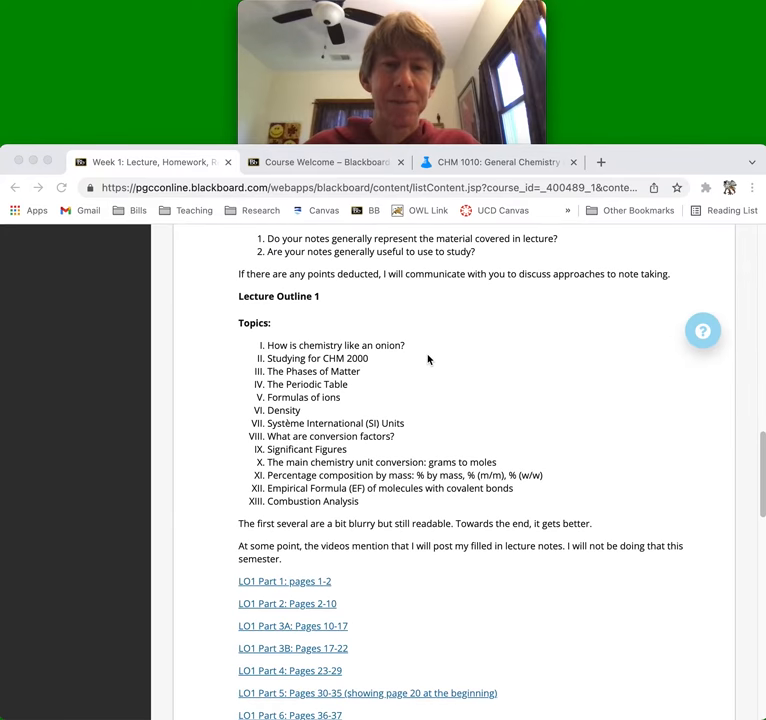
scroll(down, 3)
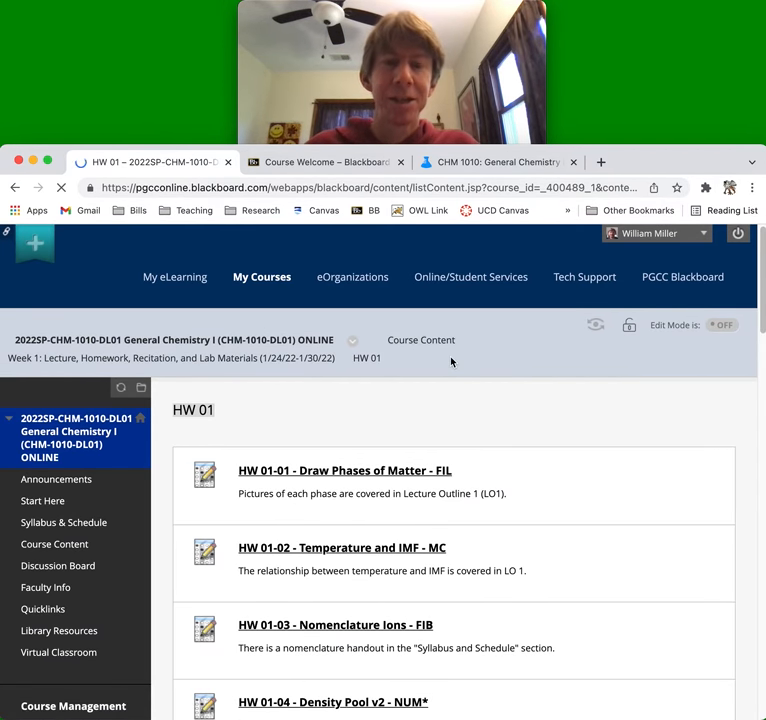
Scroll the HW 01 page down to the 'HW 01 PDF of your work' asterisked problem list.
scroll(down, 3)
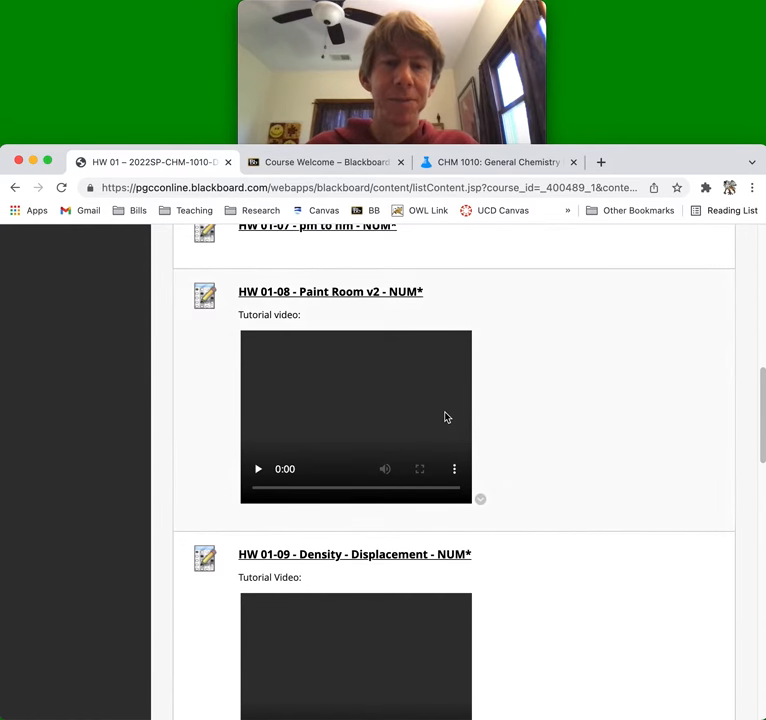
scroll(down, 3)
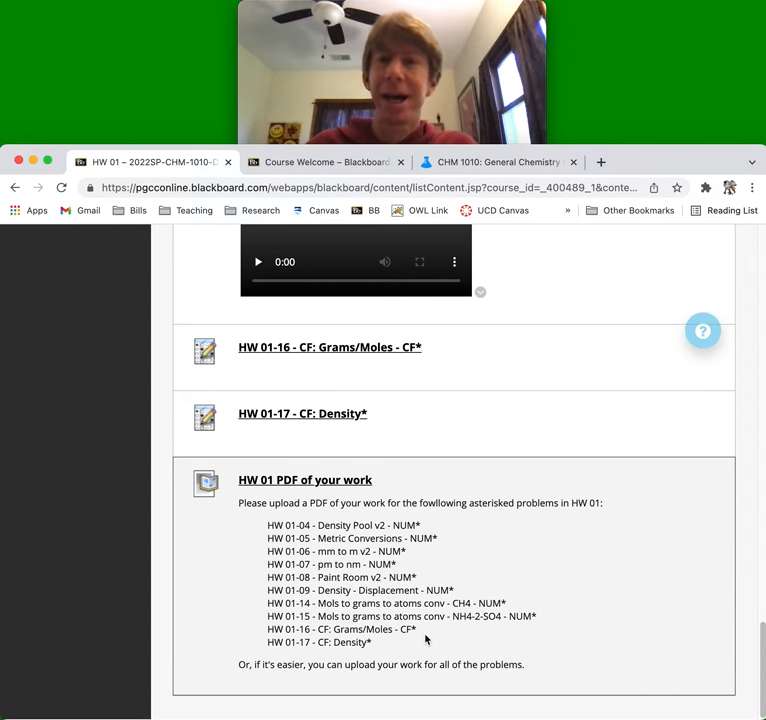
mouse_move(420, 636)
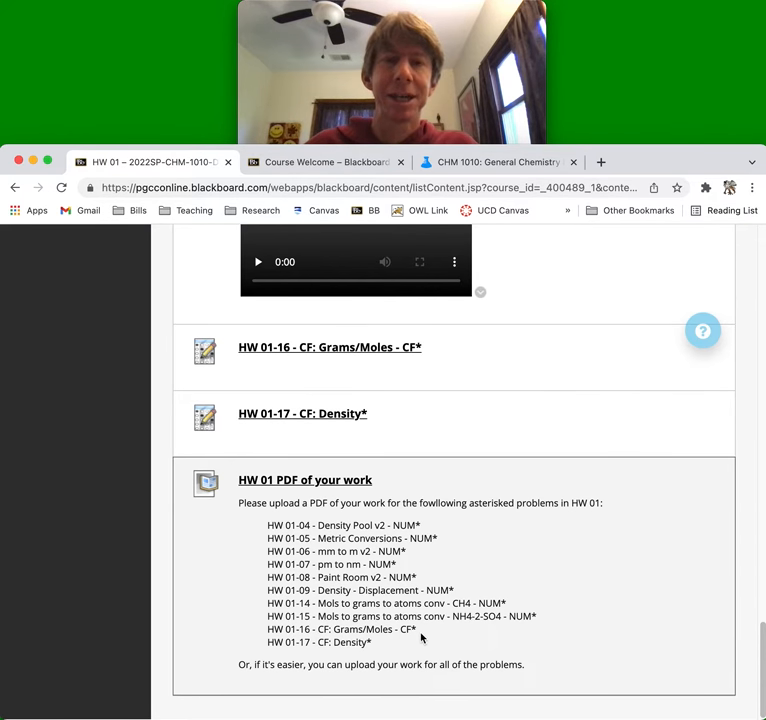
mouse_move(508, 635)
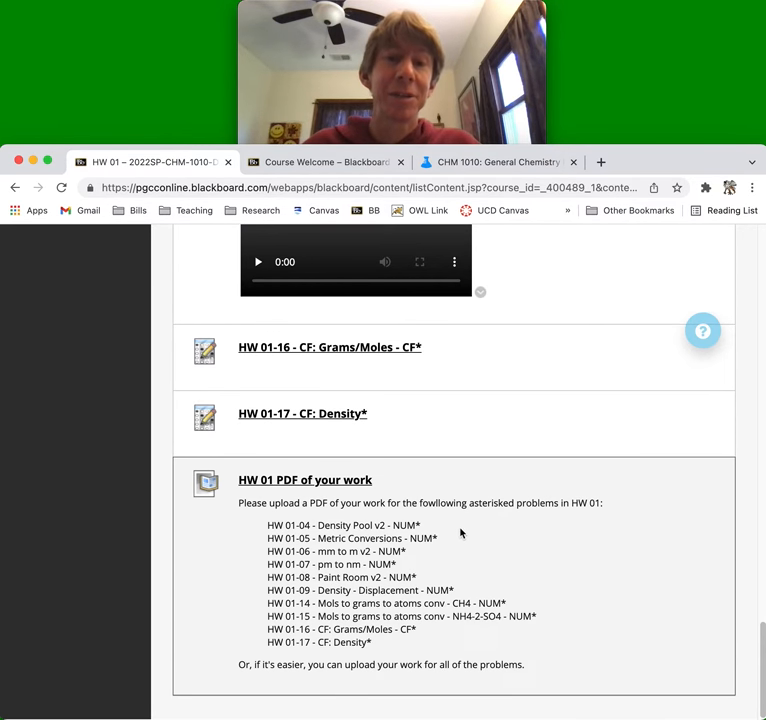
scroll(down, 3)
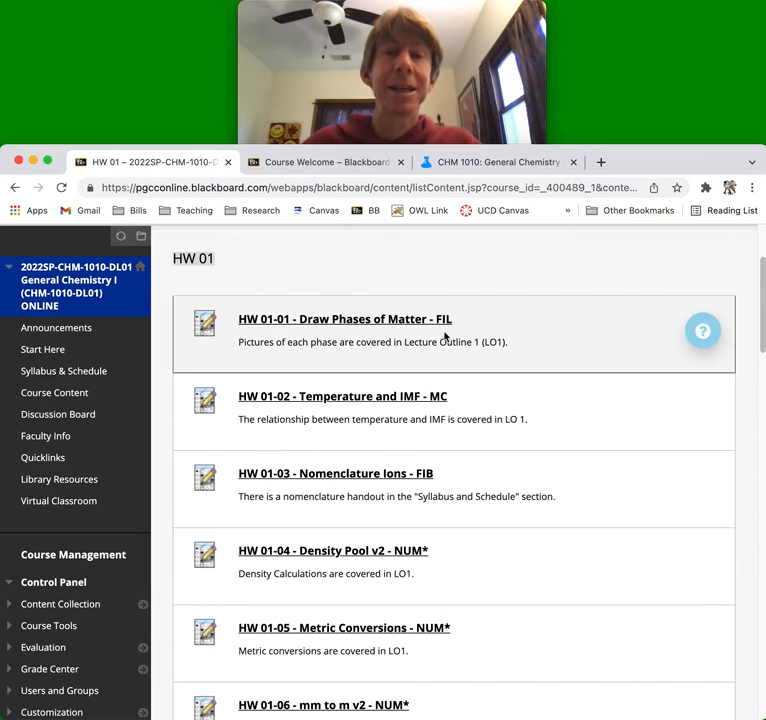
mouse_move(438, 342)
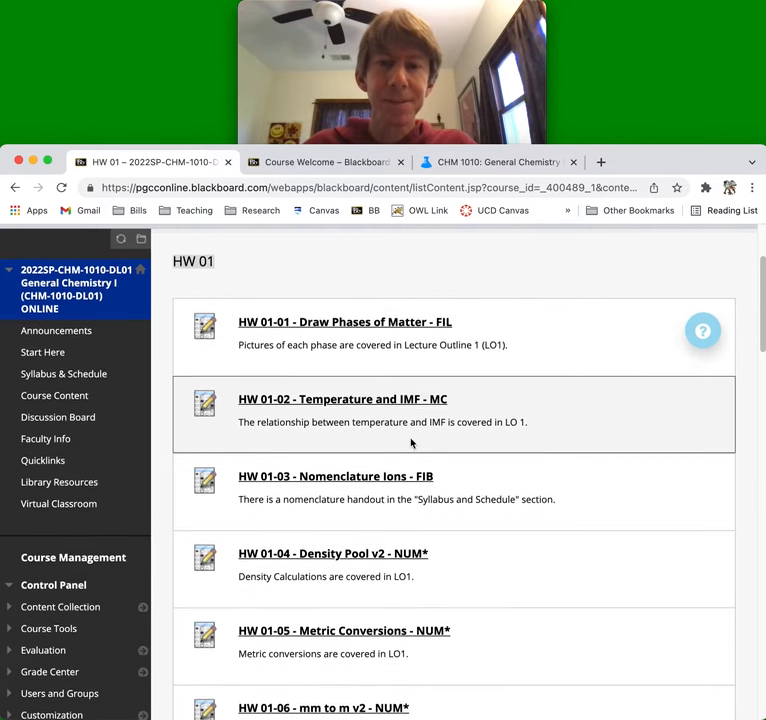
Browse HW 01-01 through HW 01-12 with their tutorial videos, ending back at HW 01-02.
scroll(down, 3)
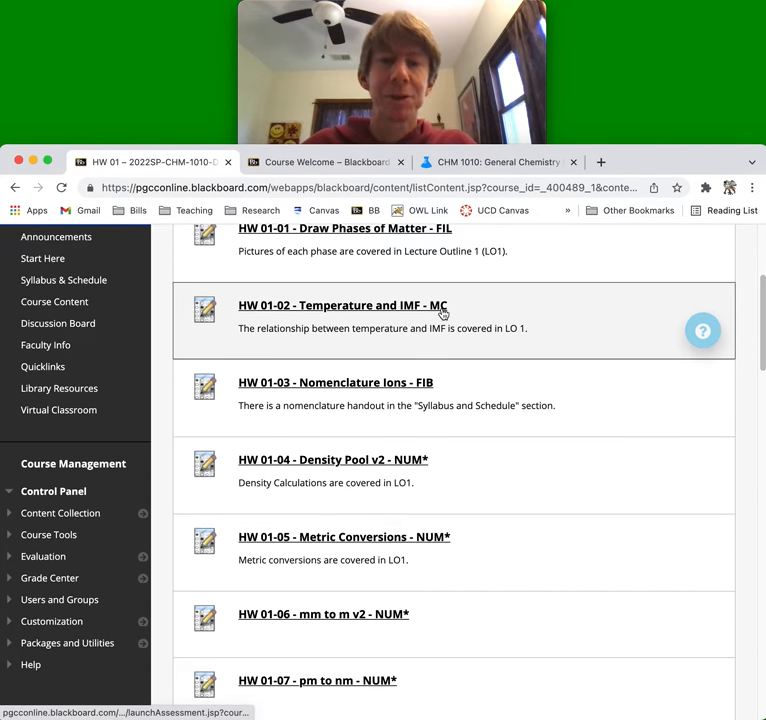
mouse_move(420, 393)
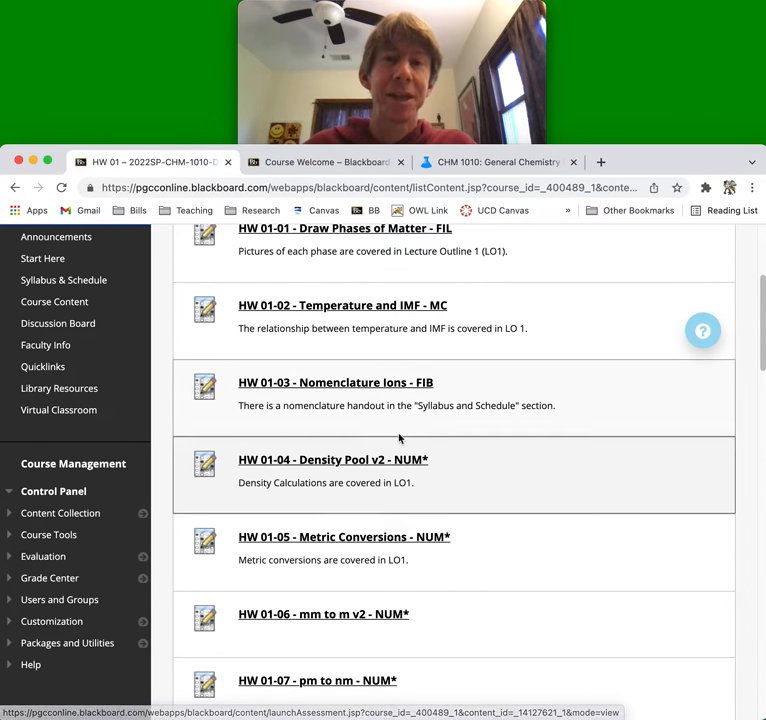
mouse_move(470, 487)
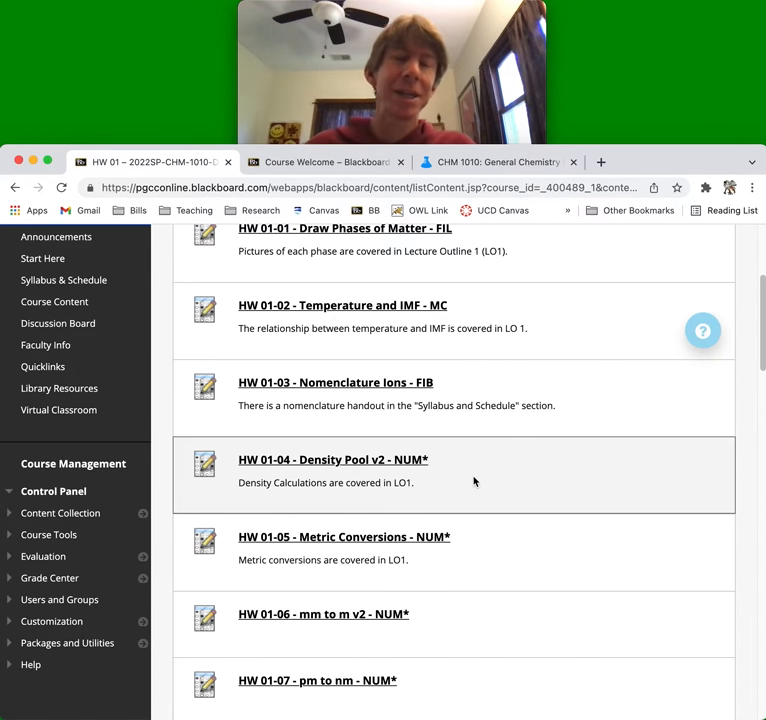
scroll(down, 3)
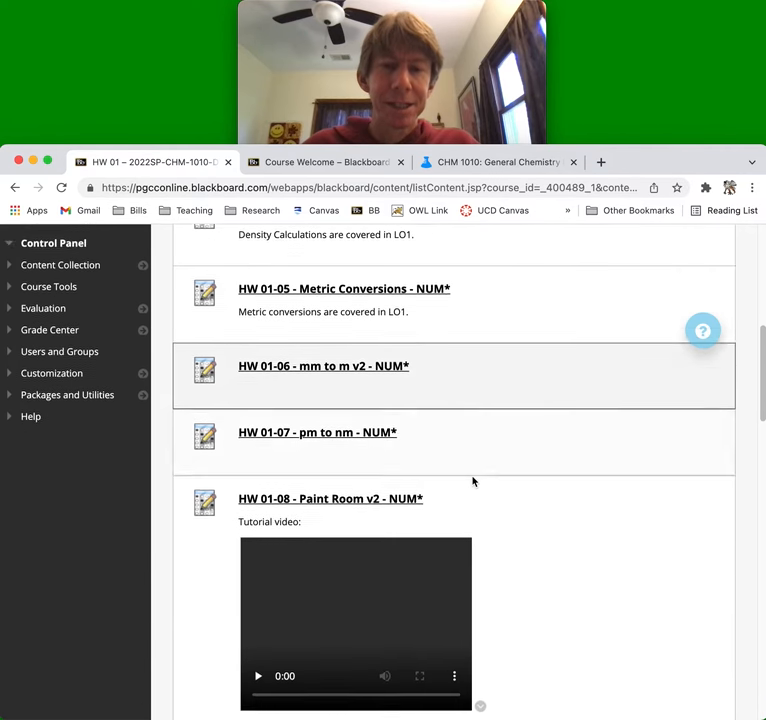
scroll(down, 3)
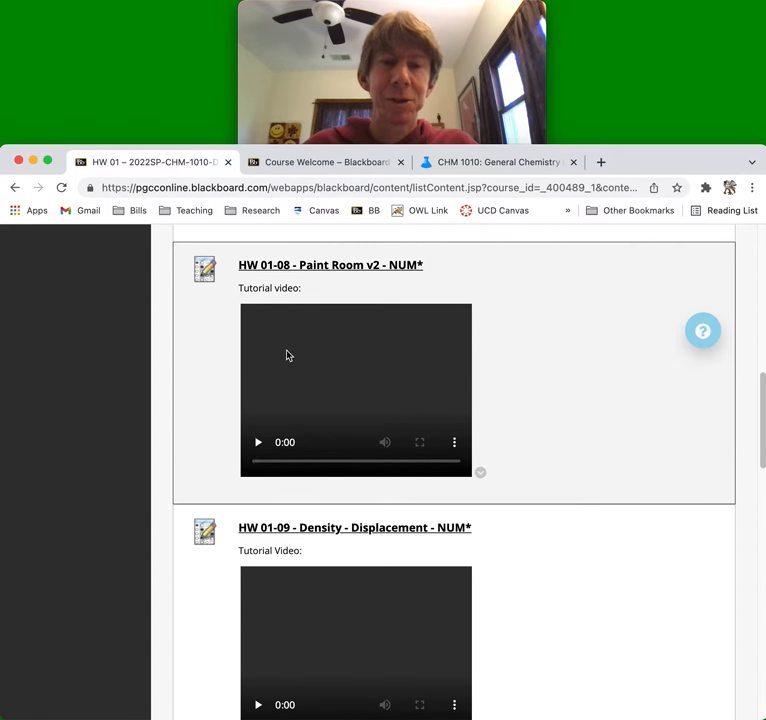
mouse_move(291, 411)
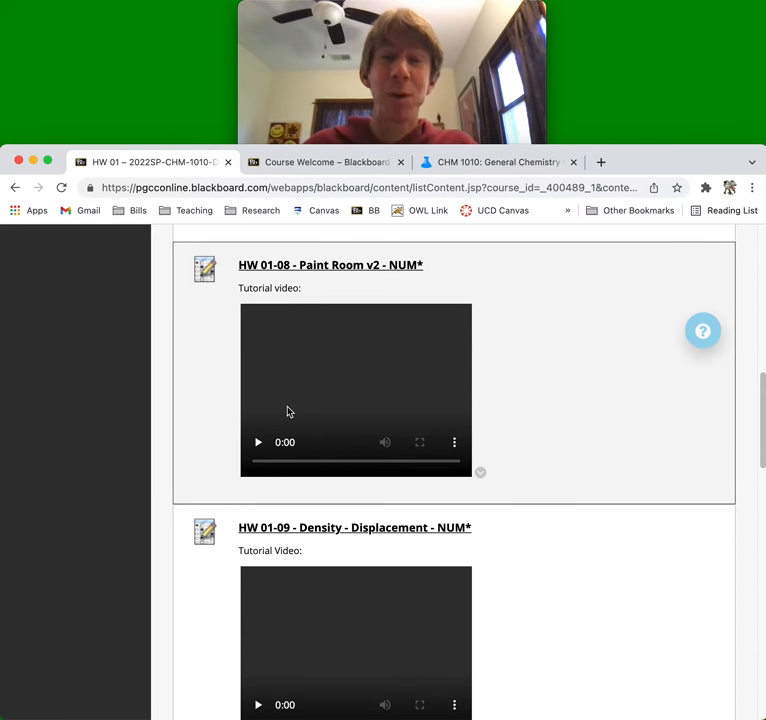
mouse_move(322, 406)
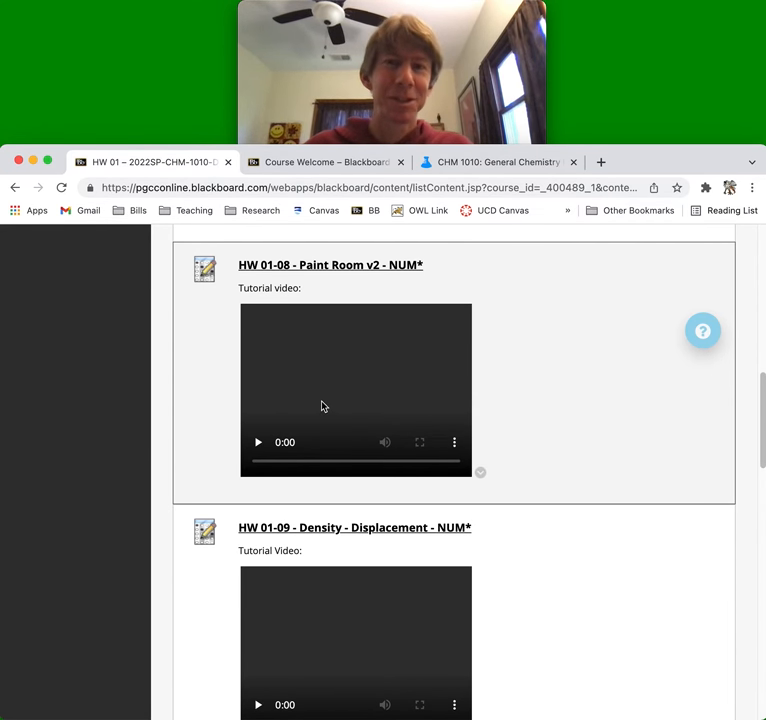
mouse_move(416, 396)
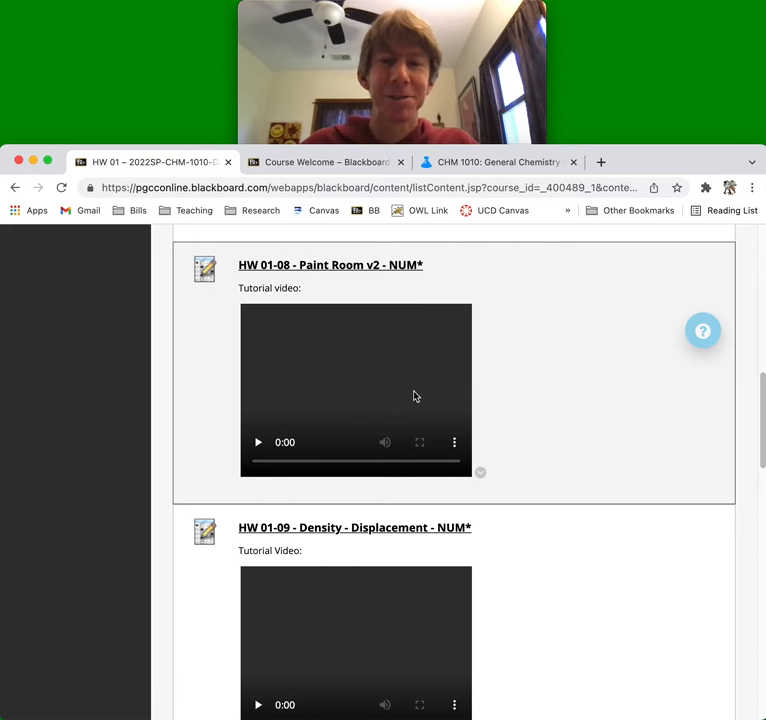
scroll(down, 3)
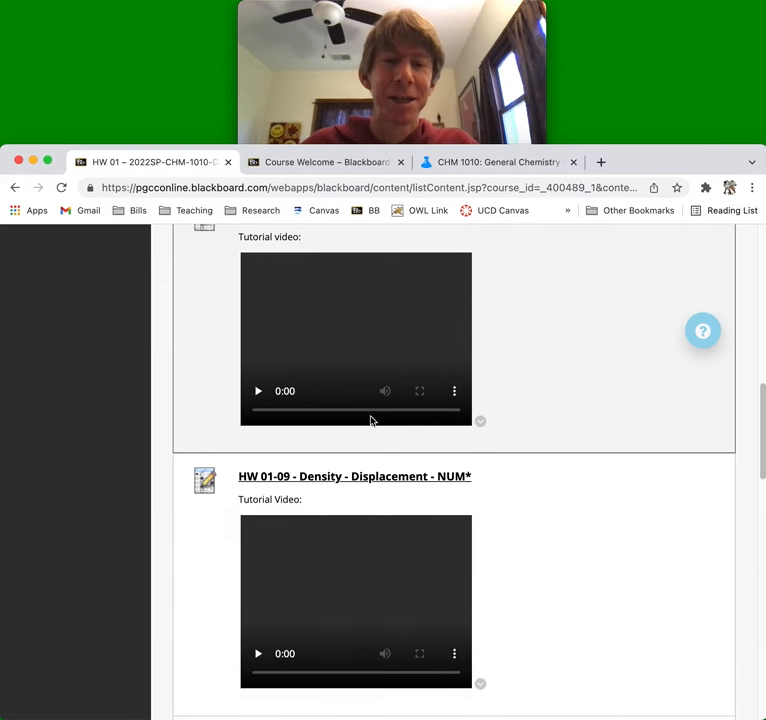
scroll(down, 3)
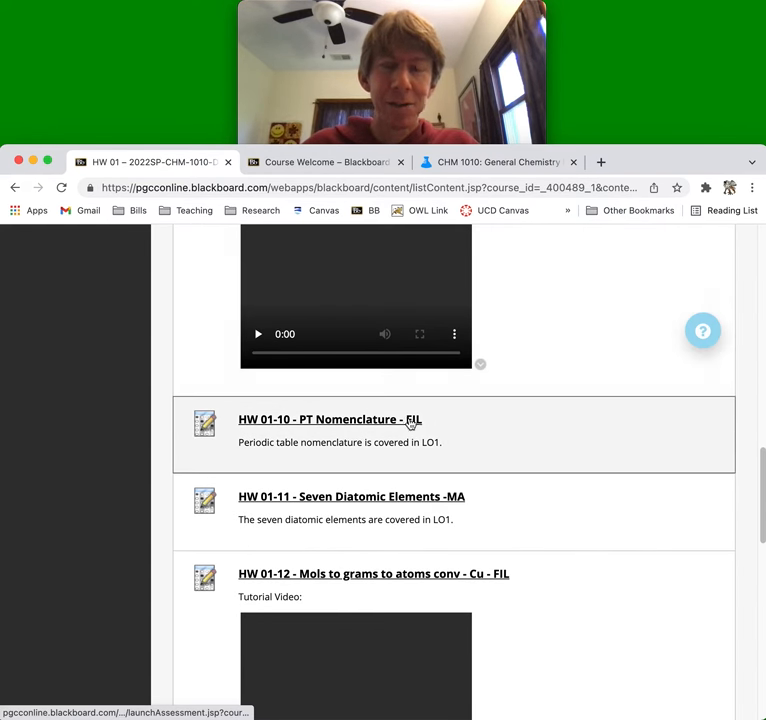
mouse_move(455, 503)
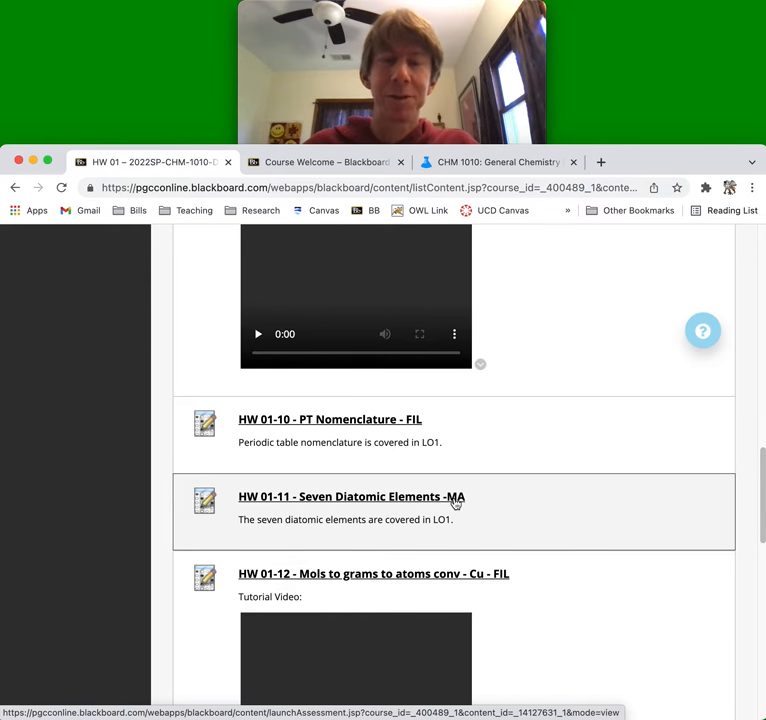
scroll(down, 3)
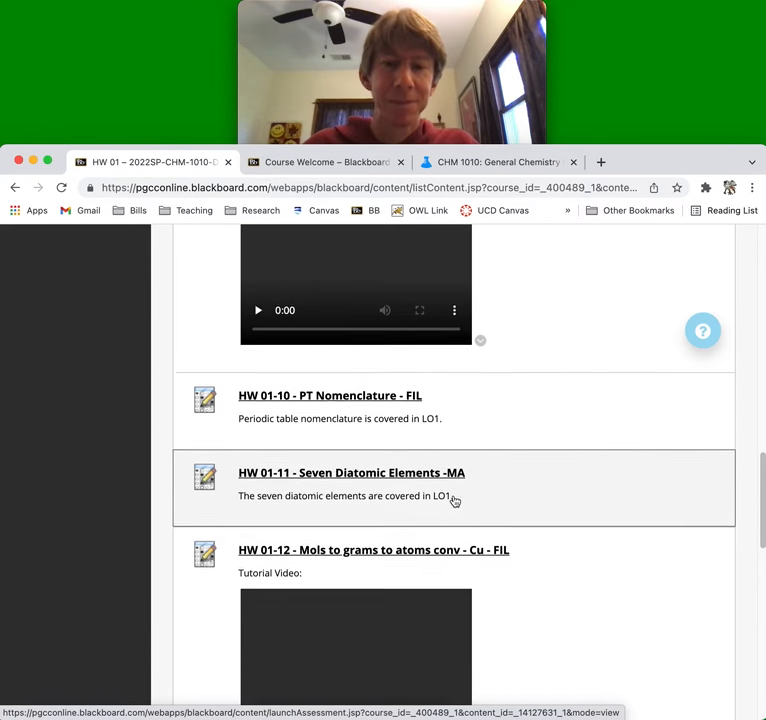
scroll(down, 3)
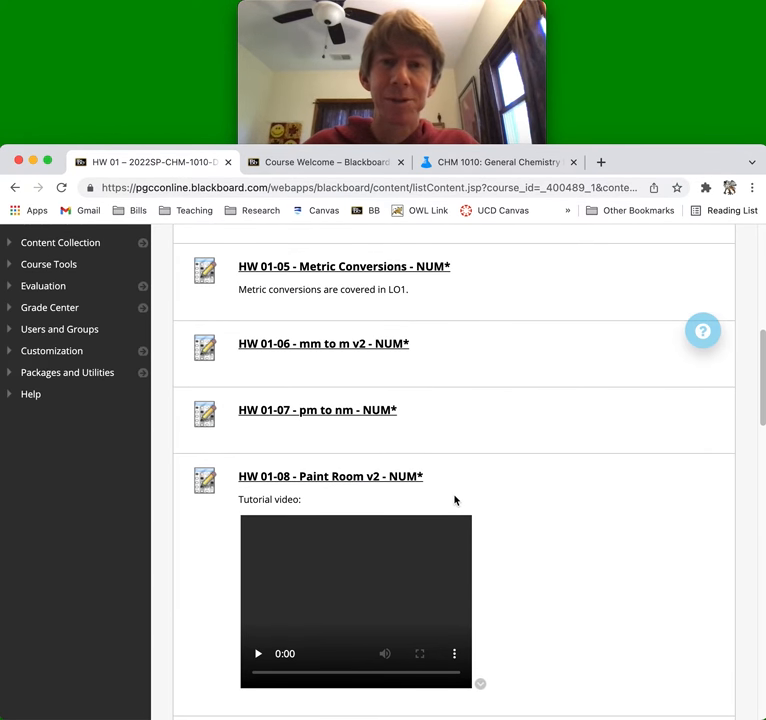
scroll(up, 3)
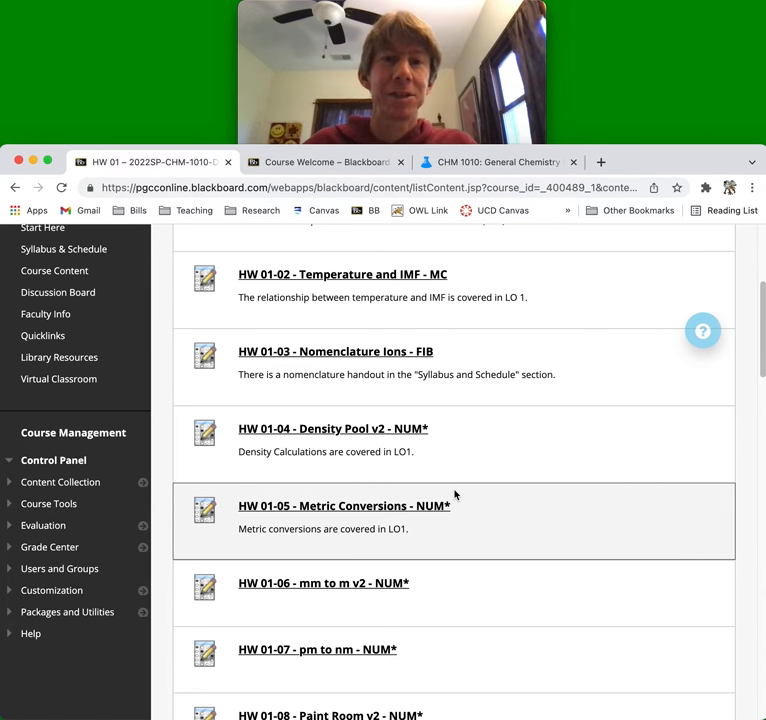
mouse_move(449, 479)
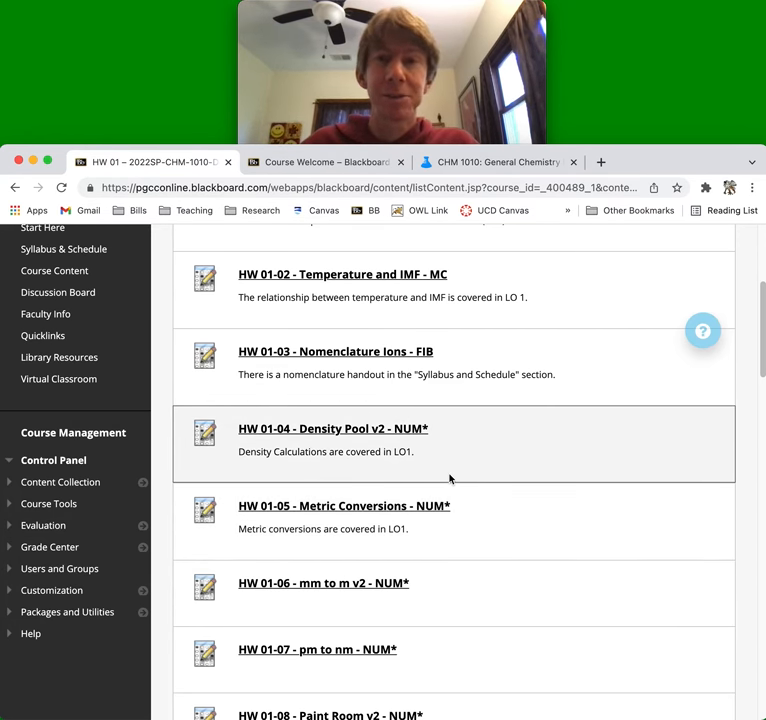